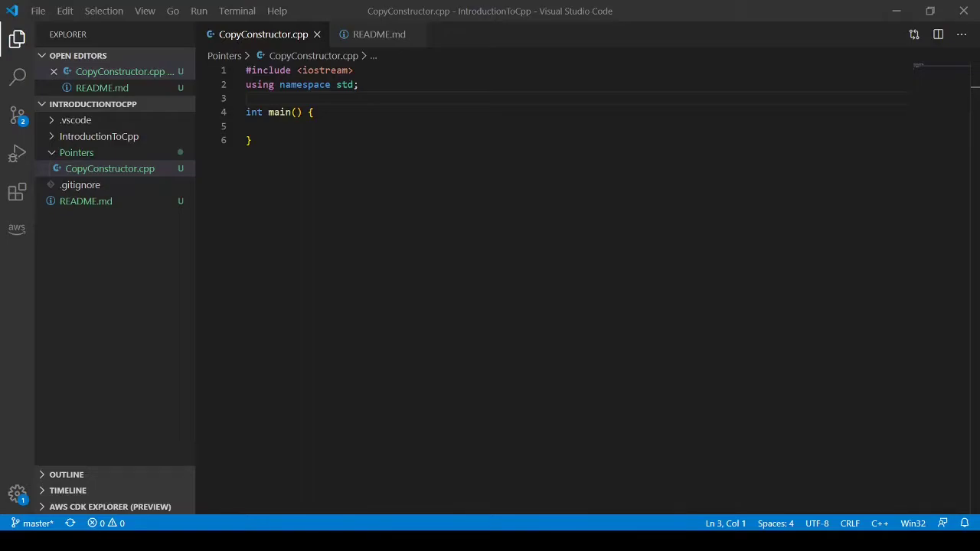
mouse_move(499, 126)
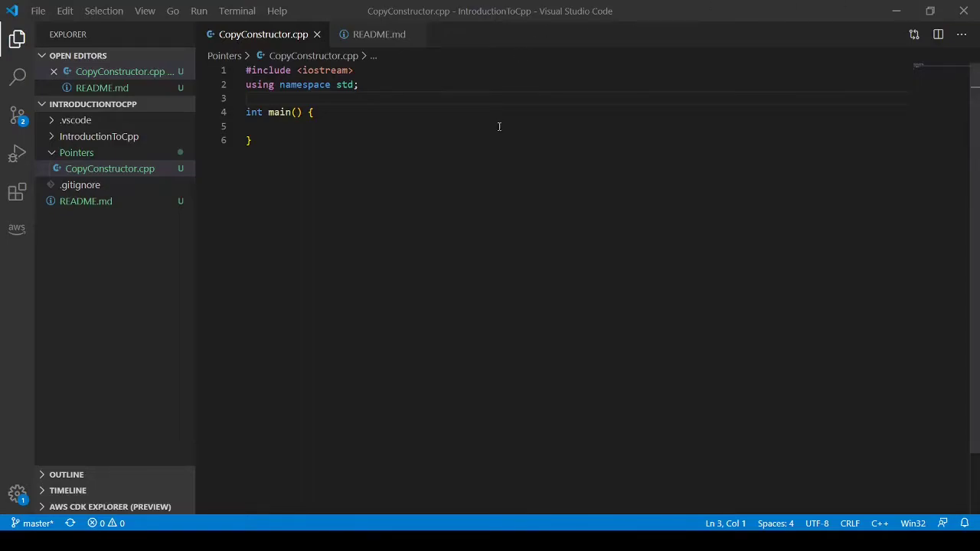
Declare 'struct Pair {' above main with its auto-closed brace.
type("struct Pair")
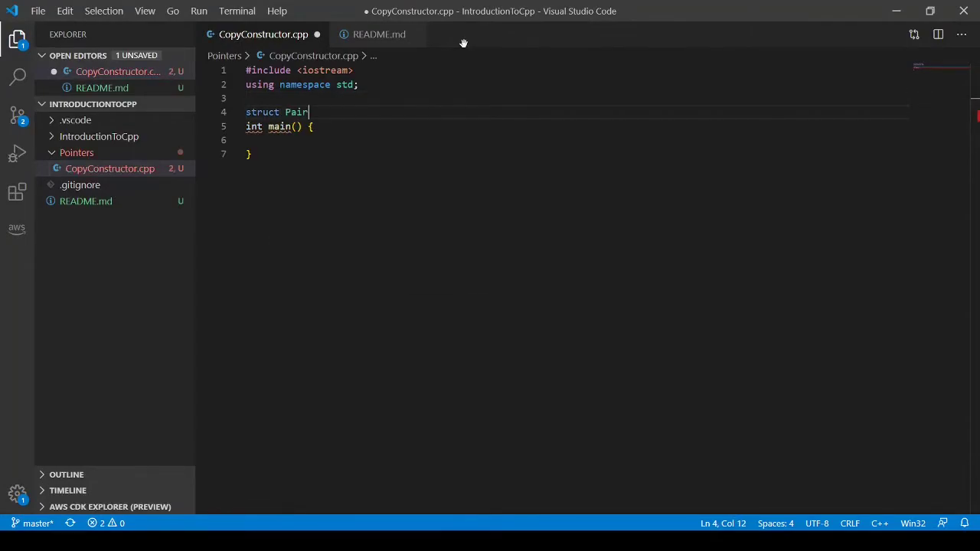
type("{")
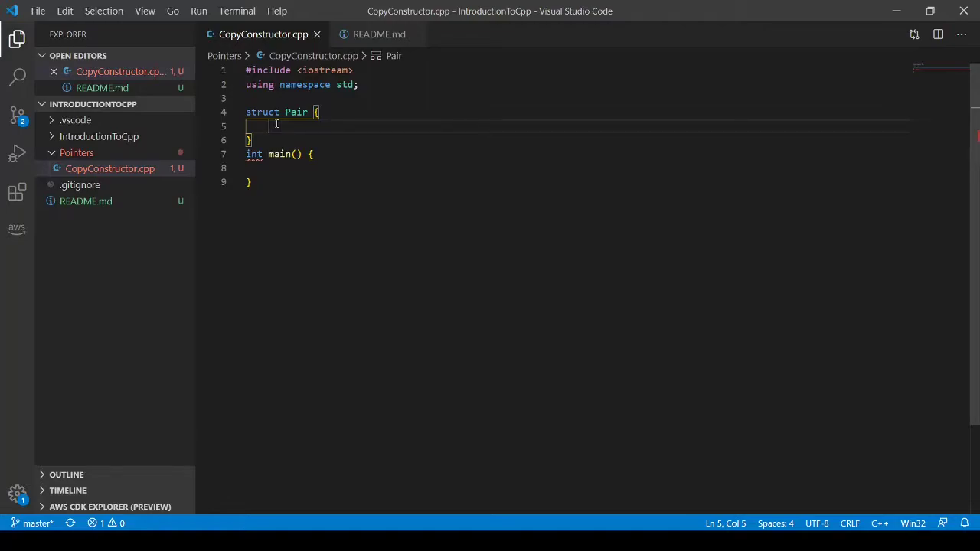
Add a public section to Pair with members 'int *key;' and 'int *value;'.
type("pub")
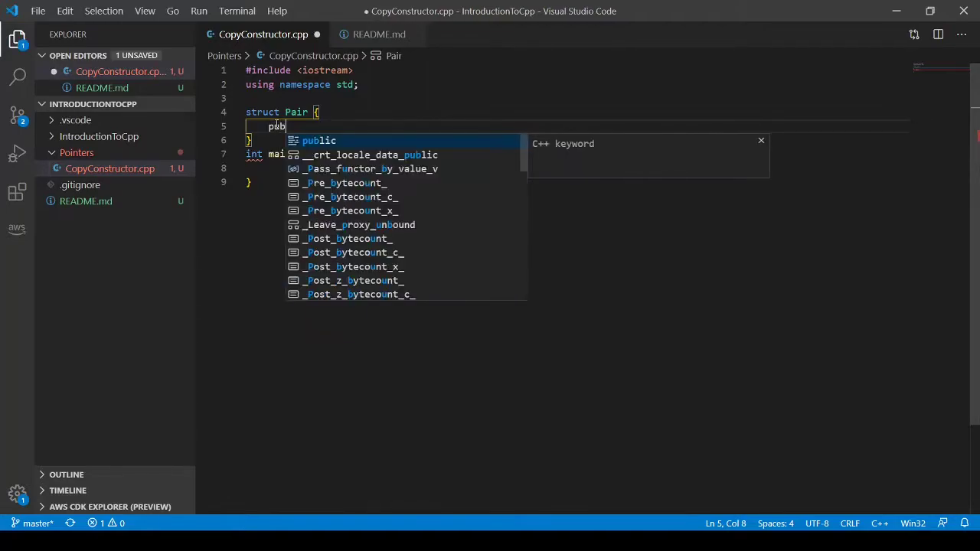
key("Enter")
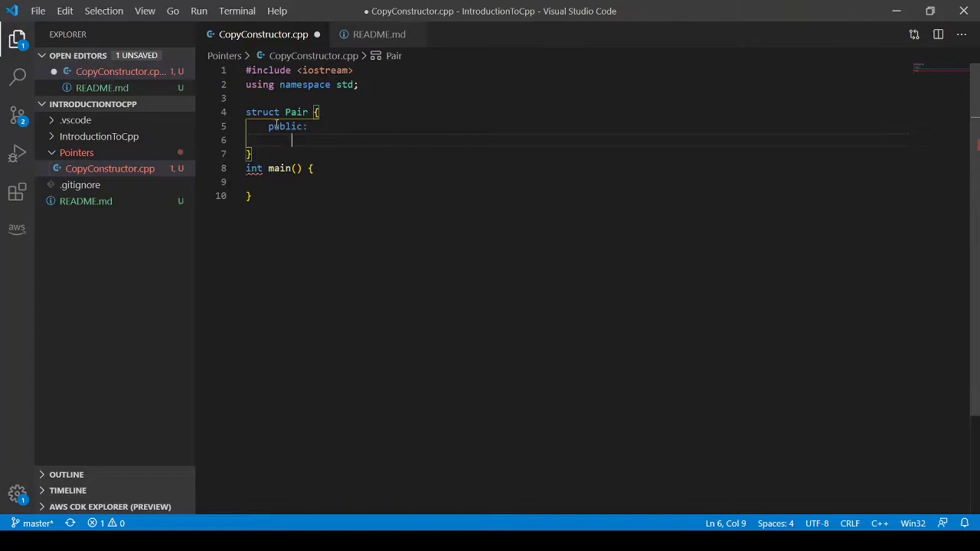
type("int *k")
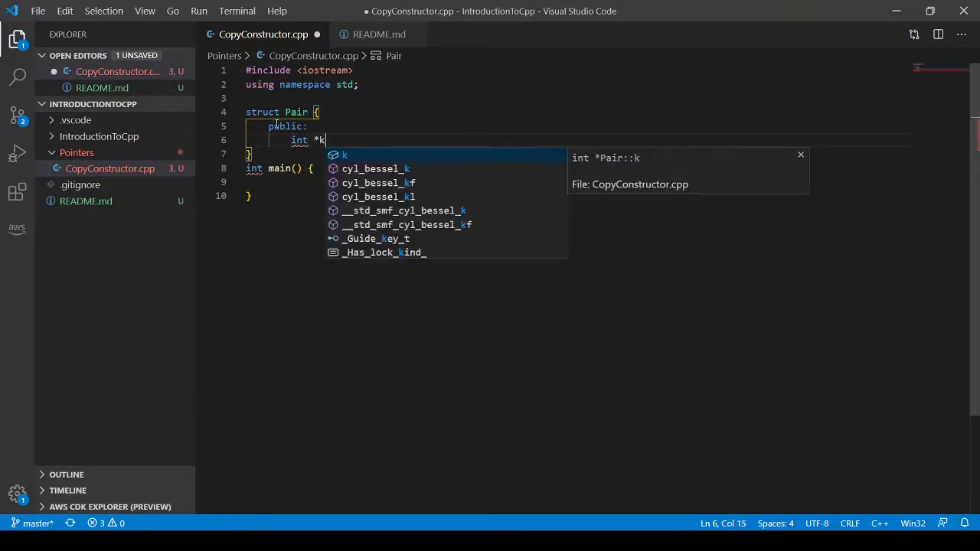
type("ey;")
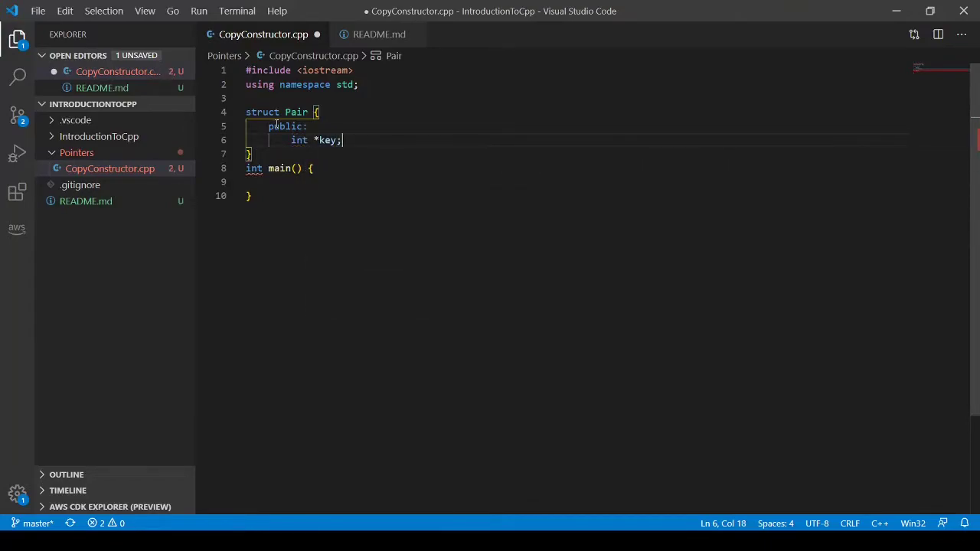
key("Enter")
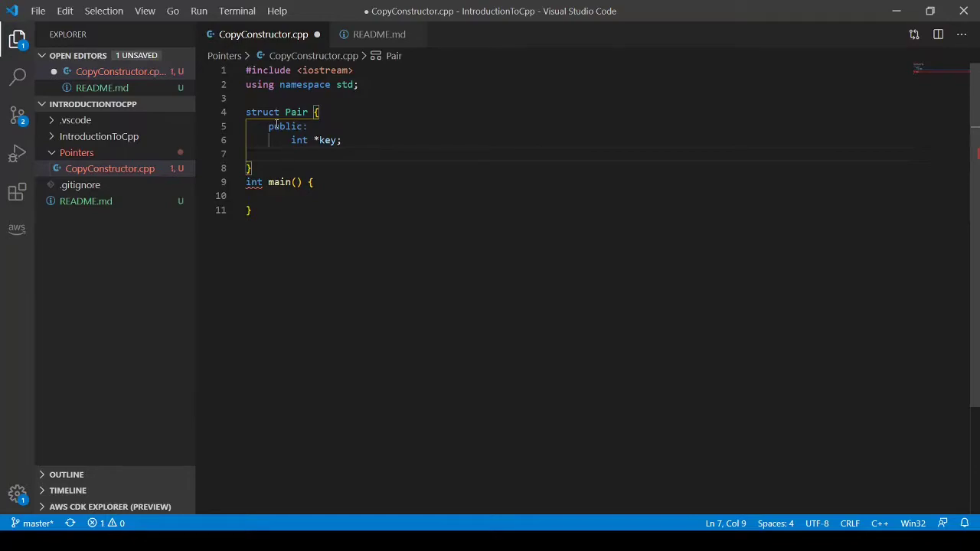
type("int")
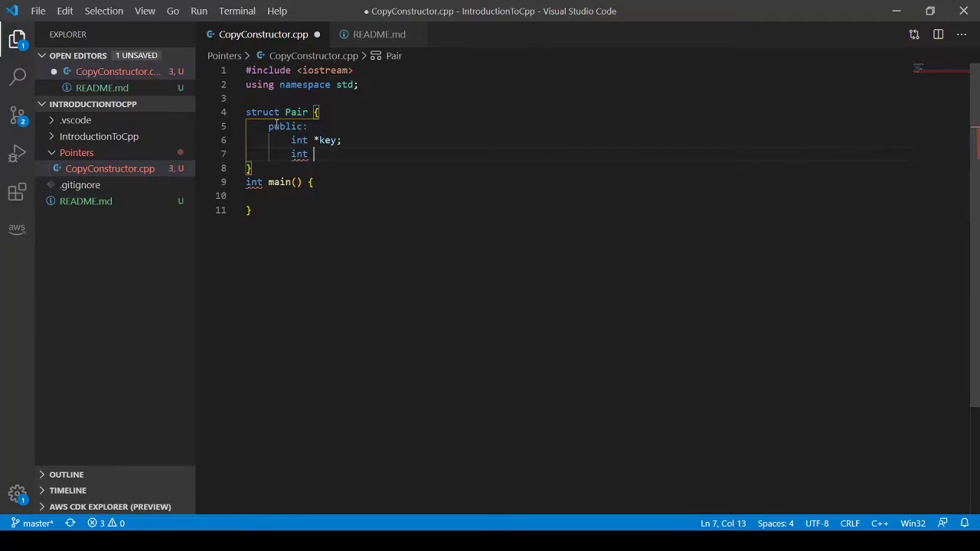
type("*value;")
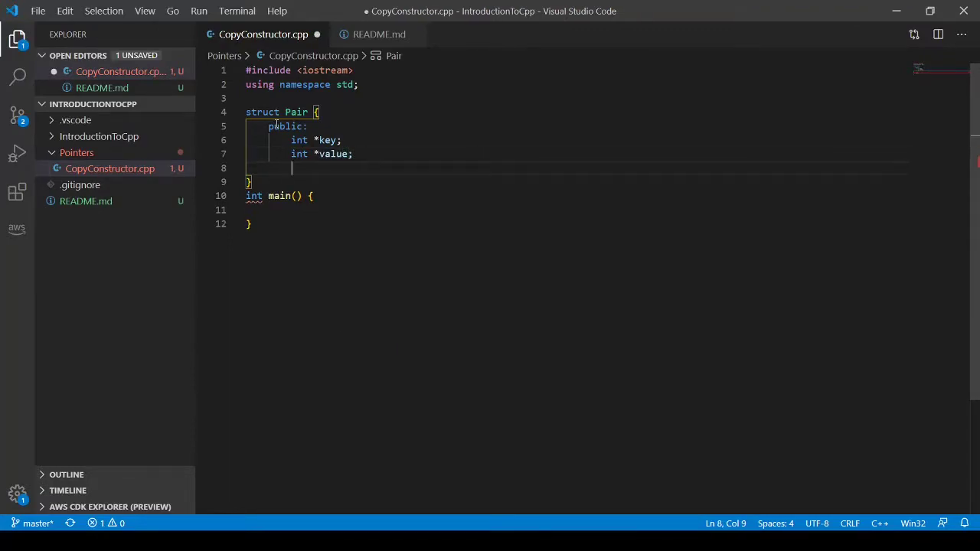
Write the constructor signature 'Pair(int key, int value) {'.
type("Pair")
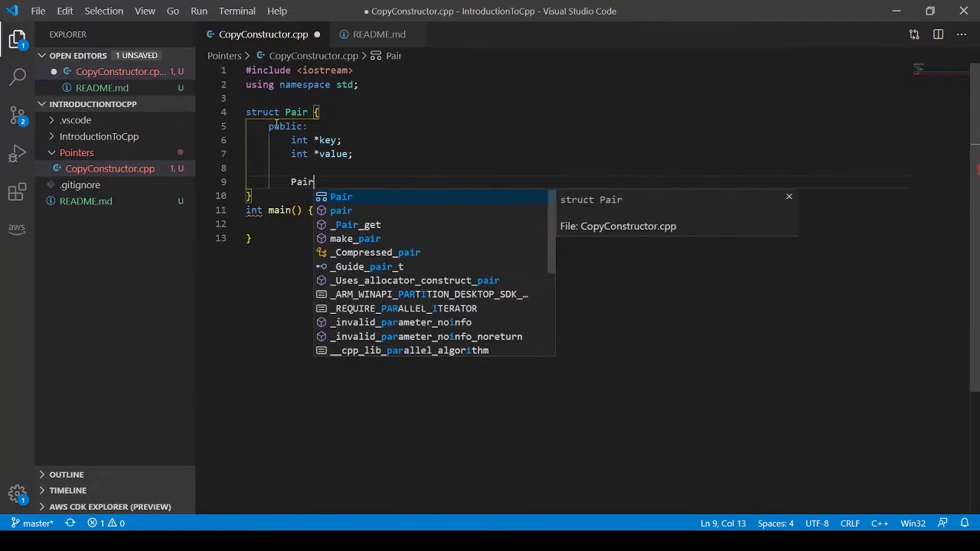
type("(int key)")
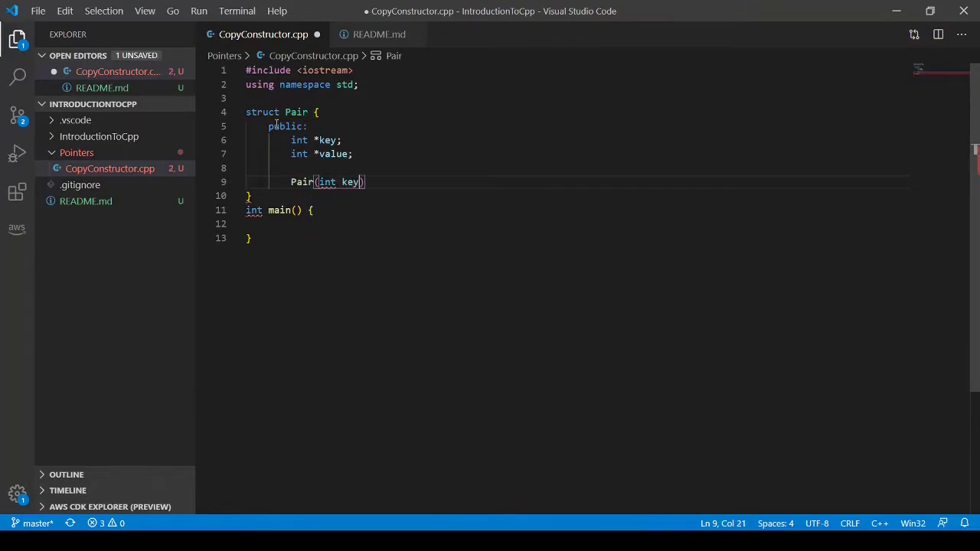
type(", int value")
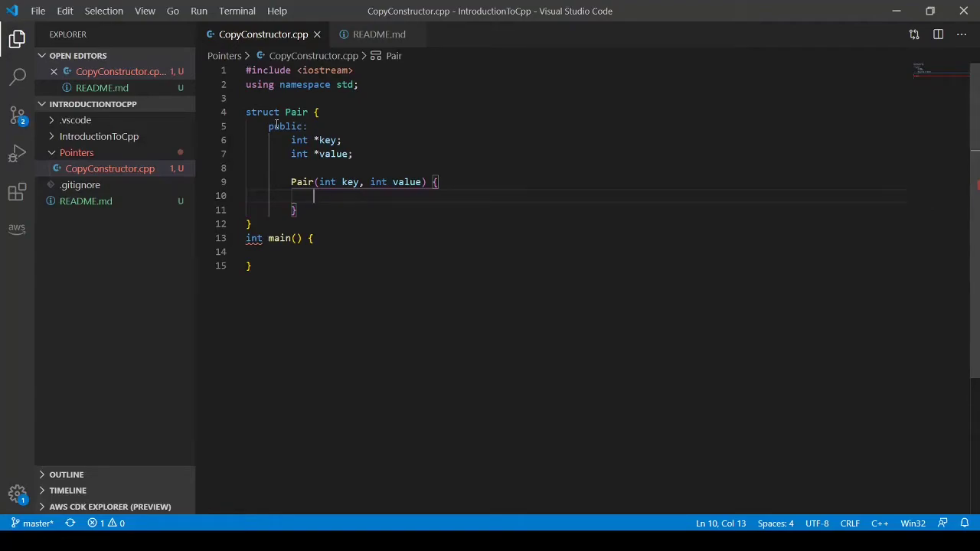
Allocate 'this->key = new int;' and 'this->value = new int;' in the constructor and save.
type("thisd")
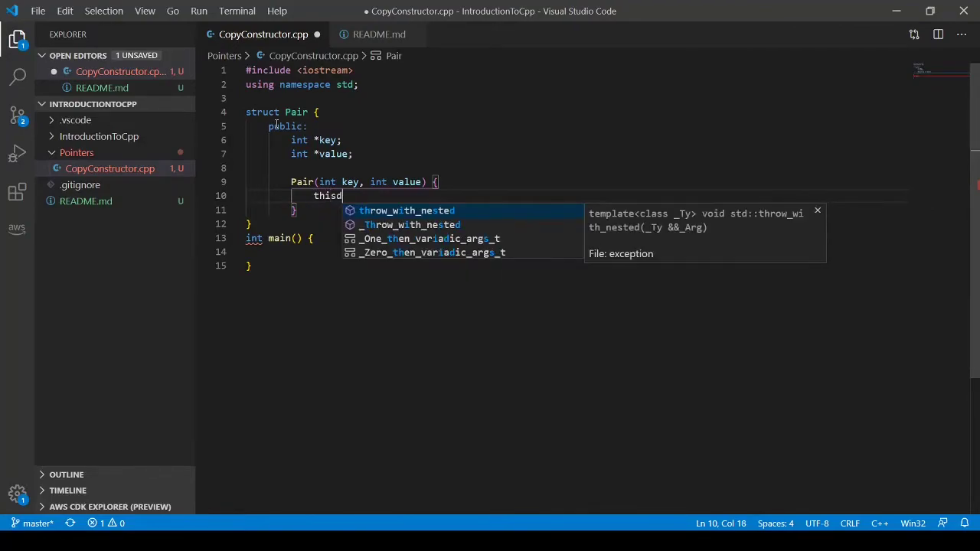
type("->key")
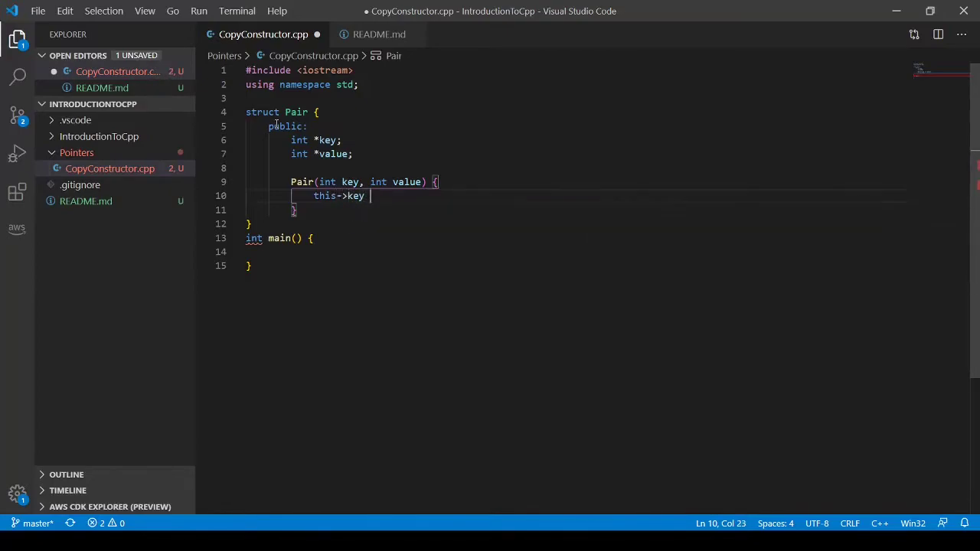
type("= new")
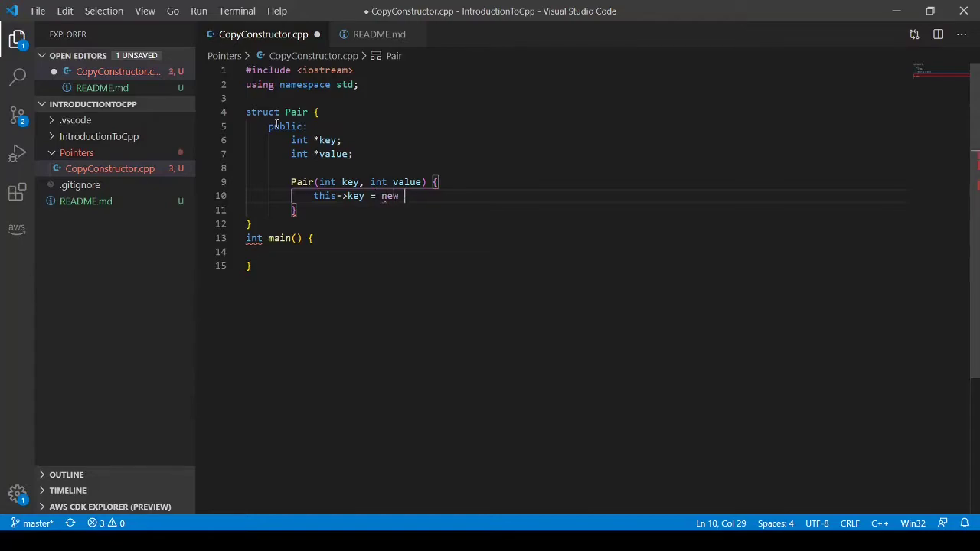
type("int;")
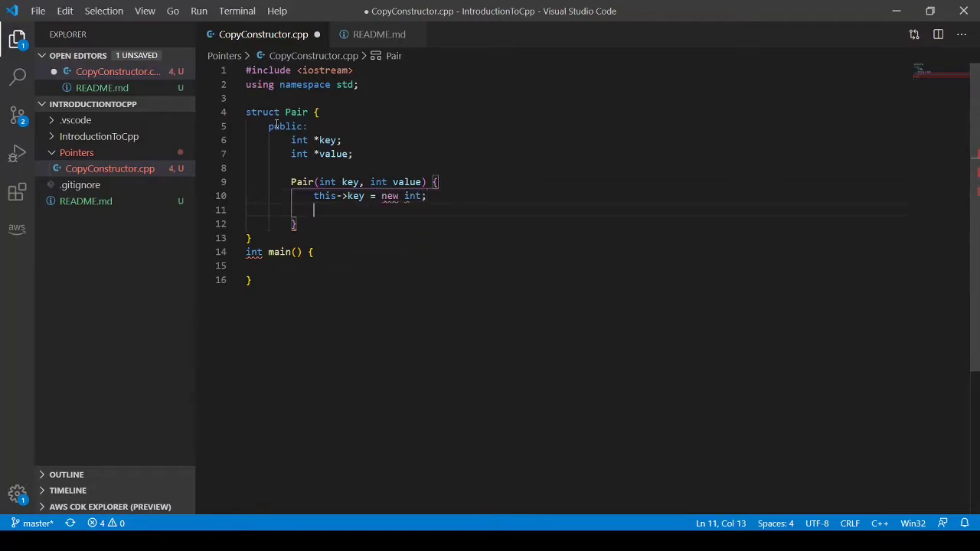
type("this")
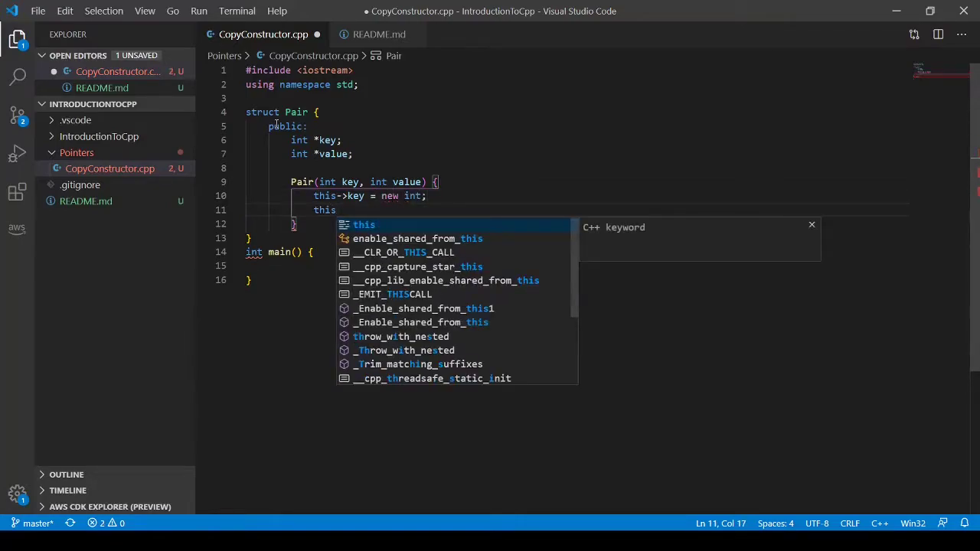
type("->value = ne")
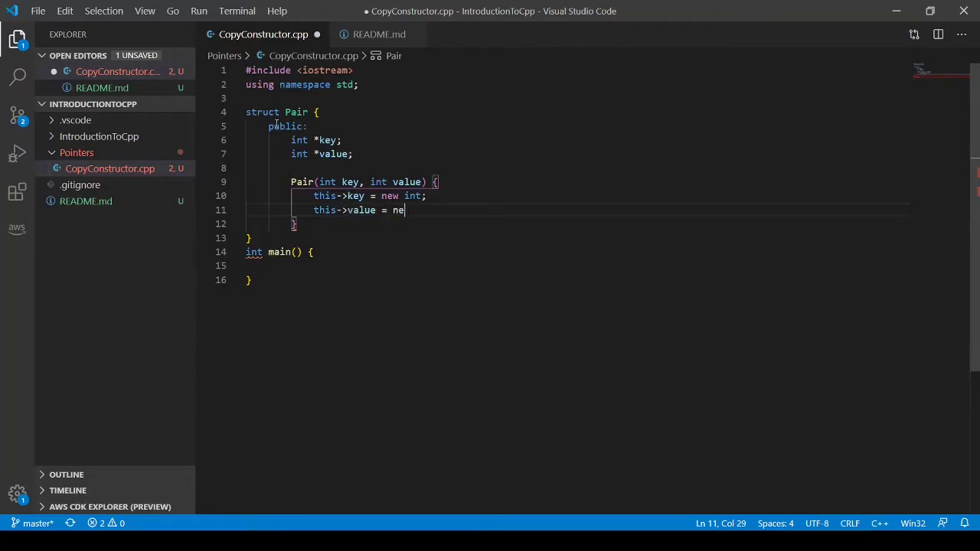
type("w int;")
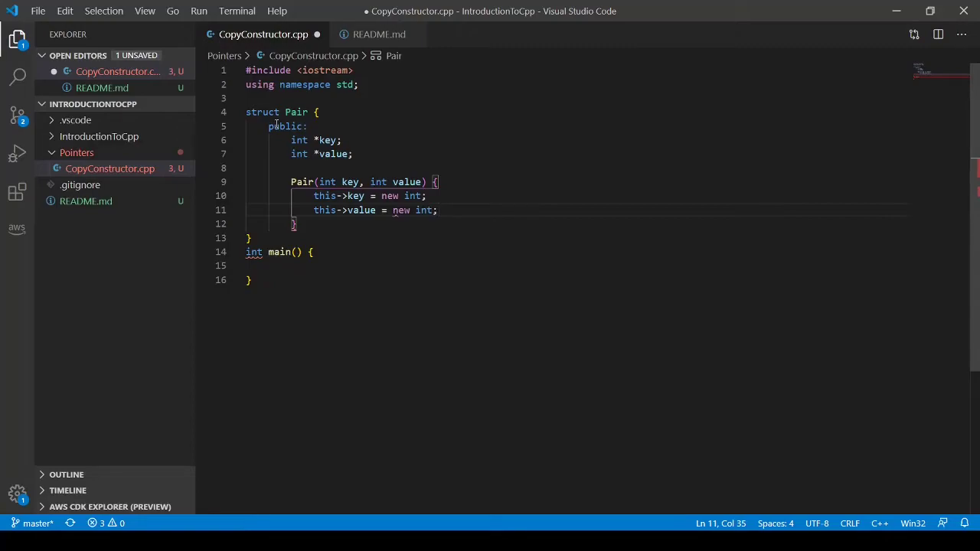
key("ctrl+s")
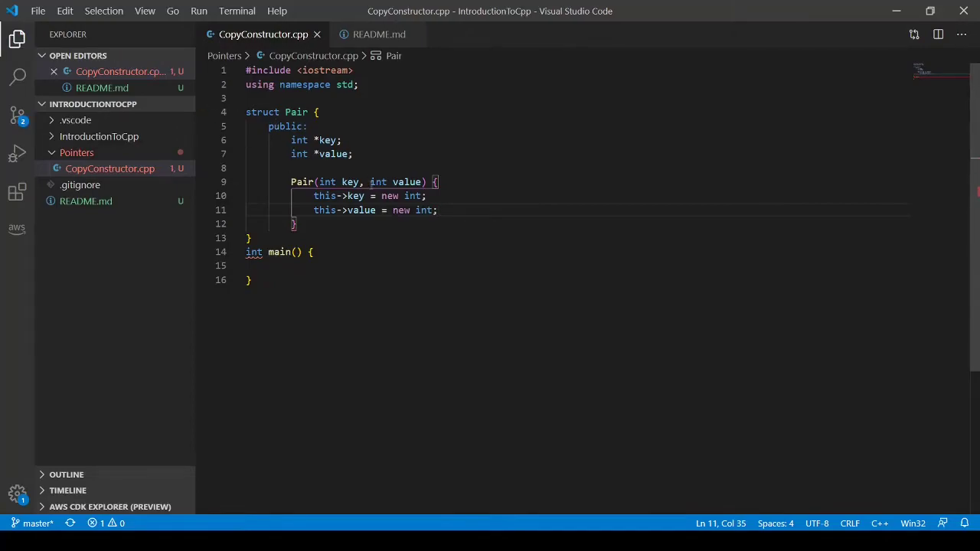
Store the arguments with '*this->key = key;' and '*this->value = value;'.
key("enter")
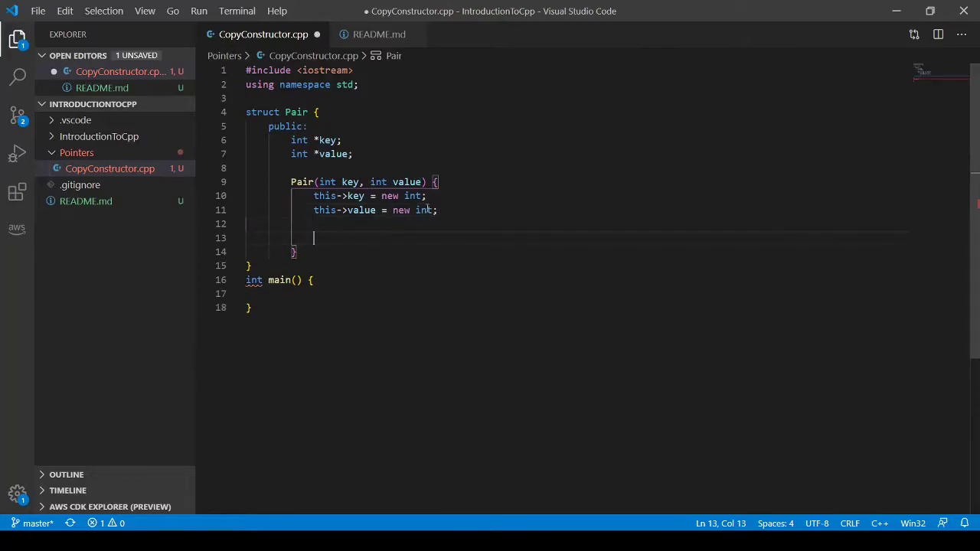
type("*this")
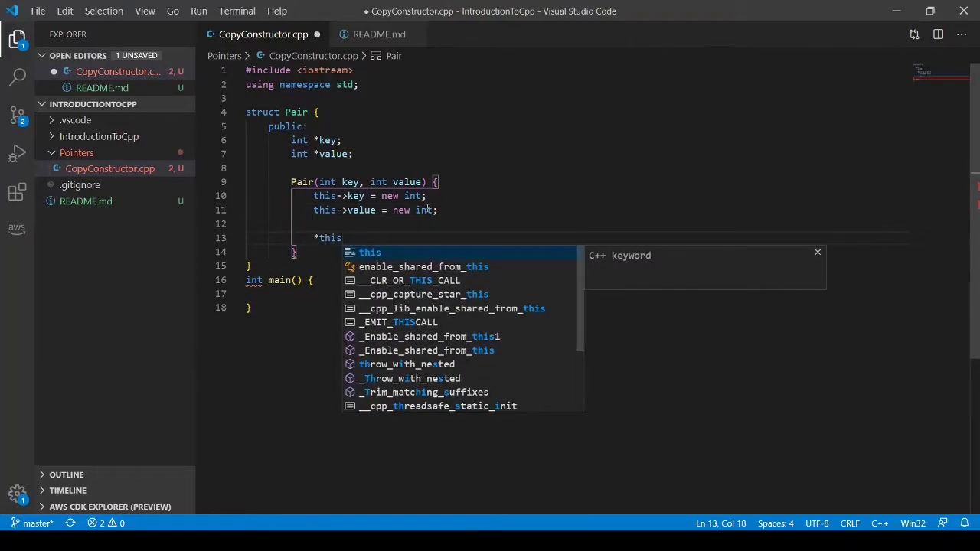
type("->key")
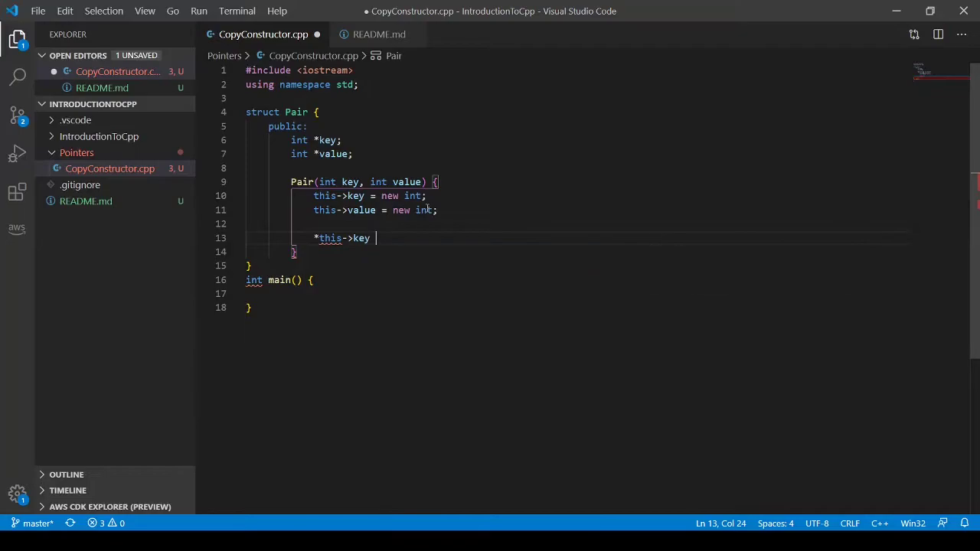
type("= key;")
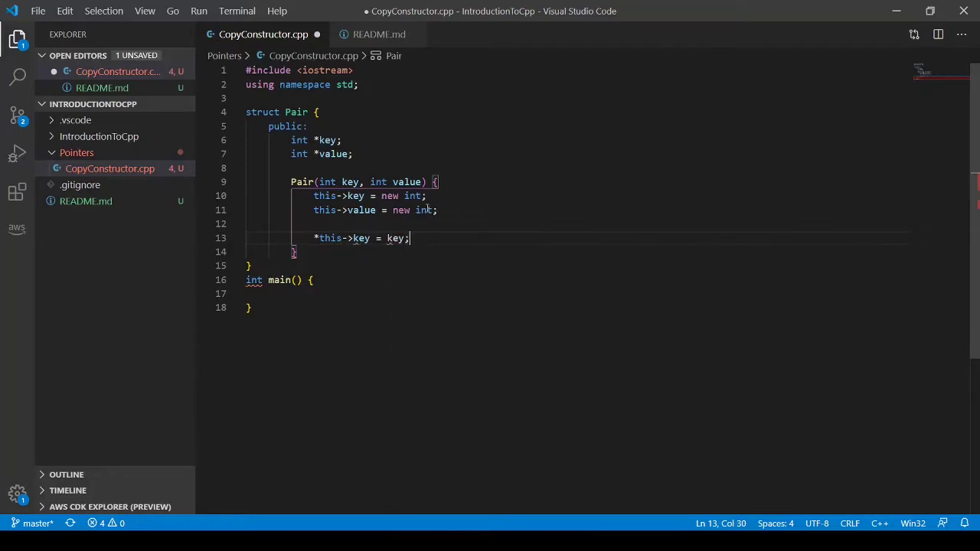
key("Enter")
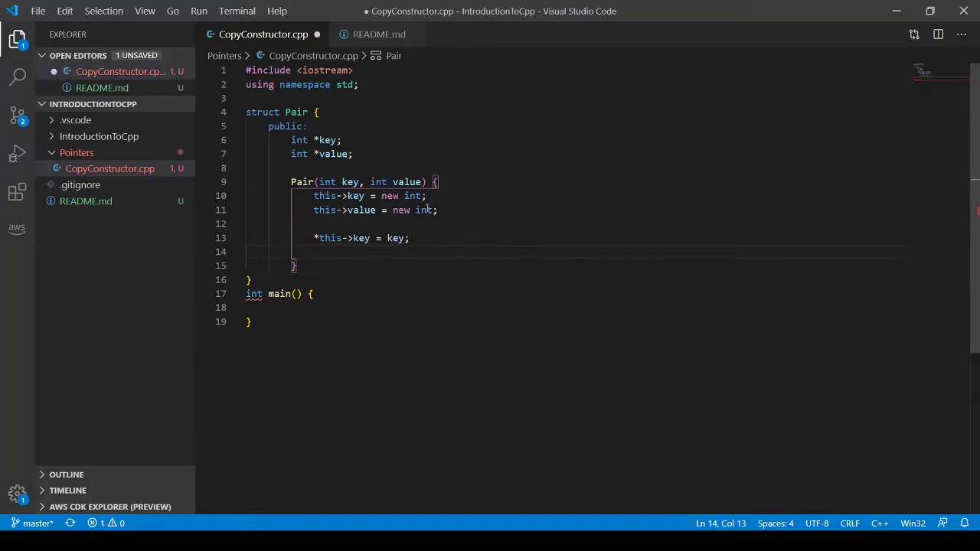
type("*this->")
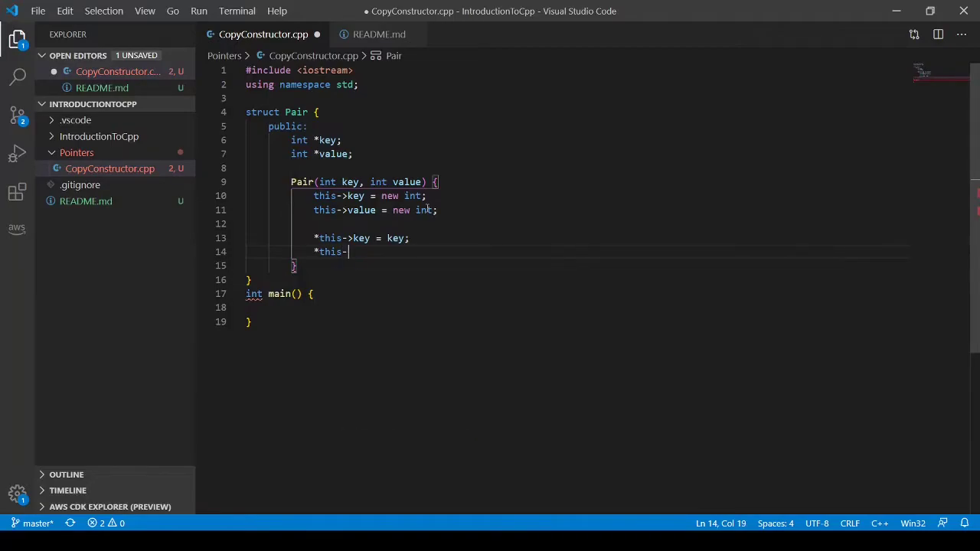
type("value")
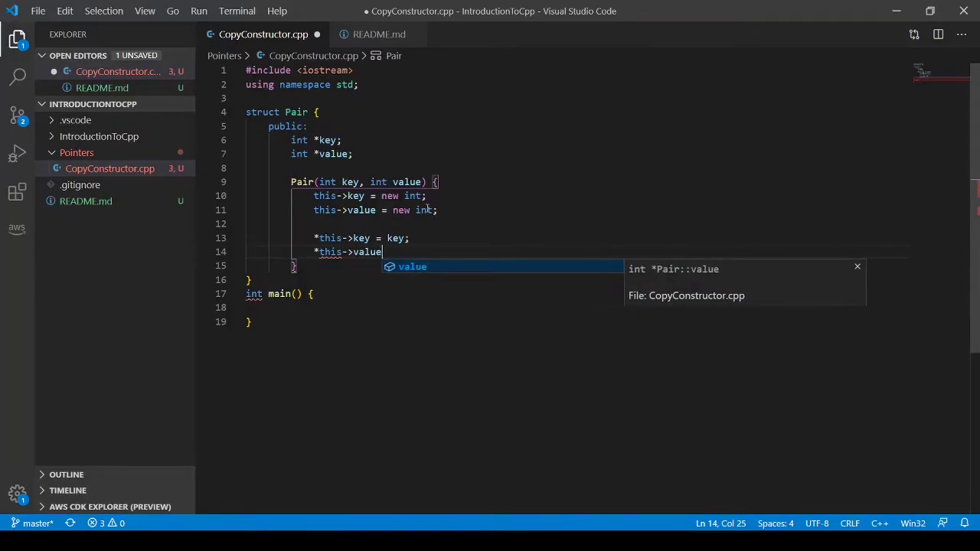
type("= value")
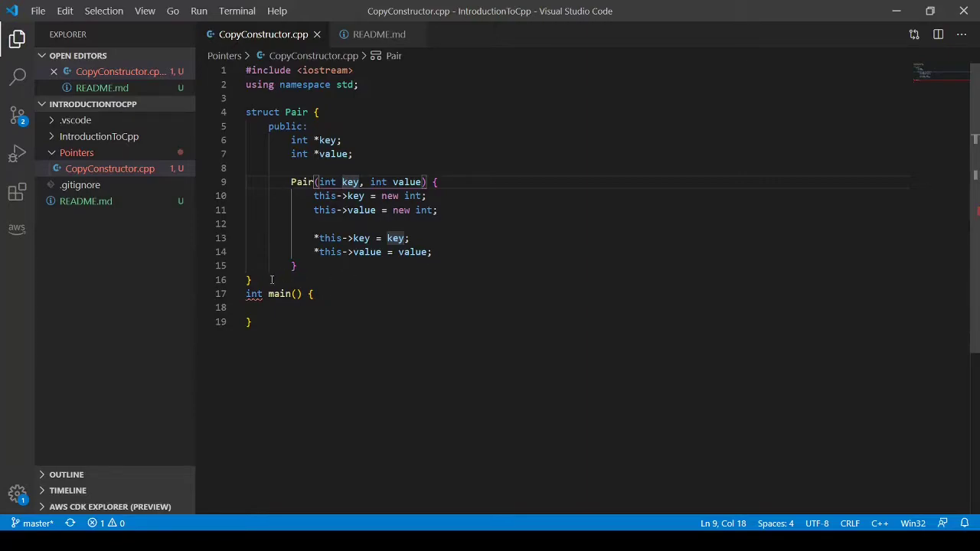
Close the Pair struct with its trailing semicolon and a blank line after it.
type(";")
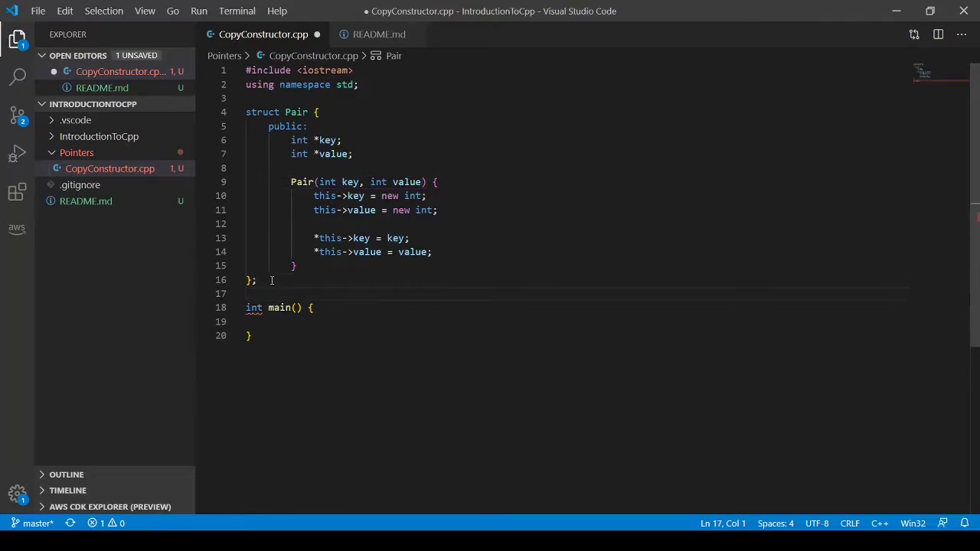
key("ctrl+s")
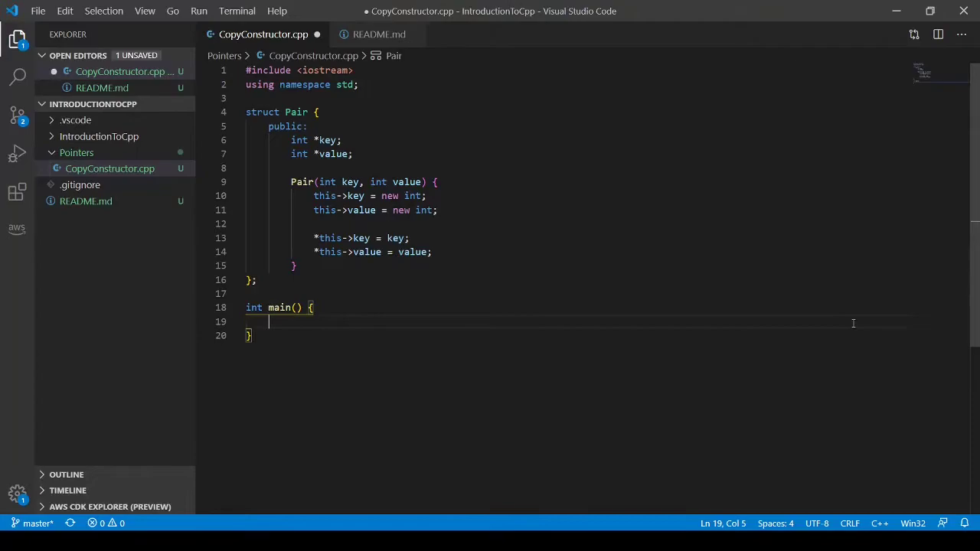
In main create 'Pair pair1(1, 5);' and copy it with 'Pair pair2 = pair1;'.
type("Pa")
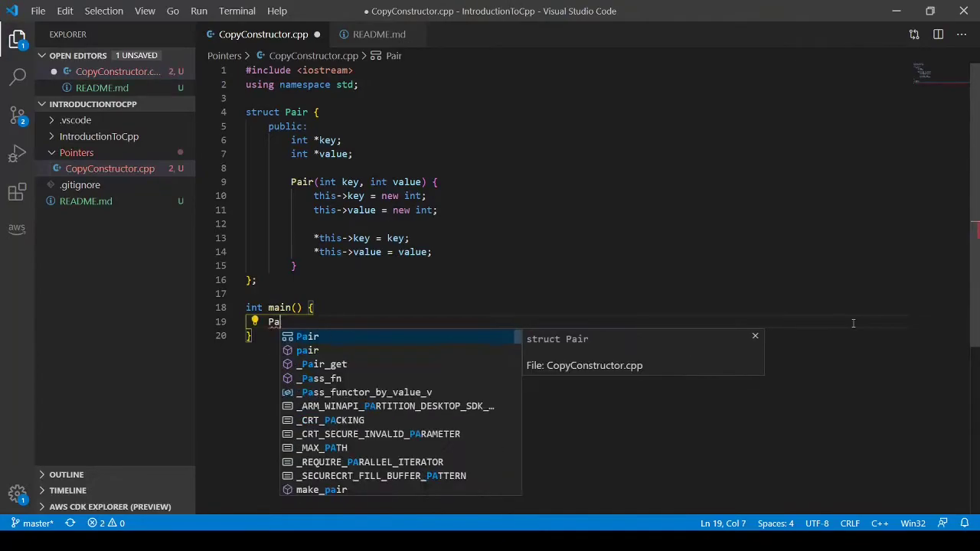
type("ir pa")
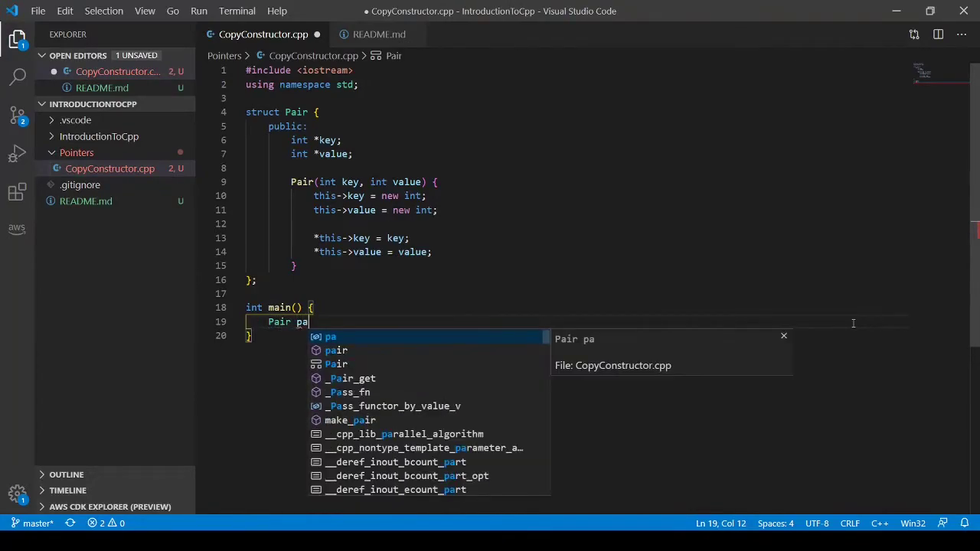
type("ir1()")
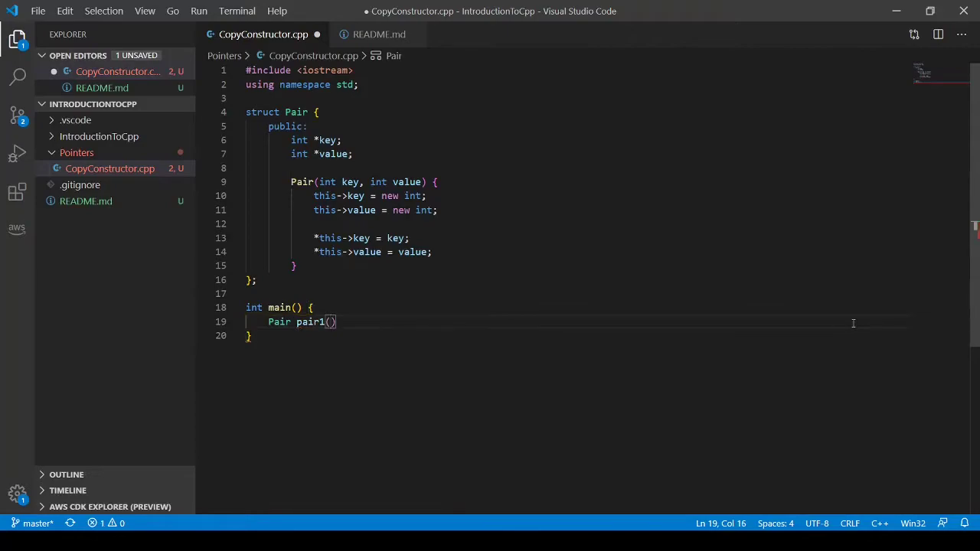
type("1,")
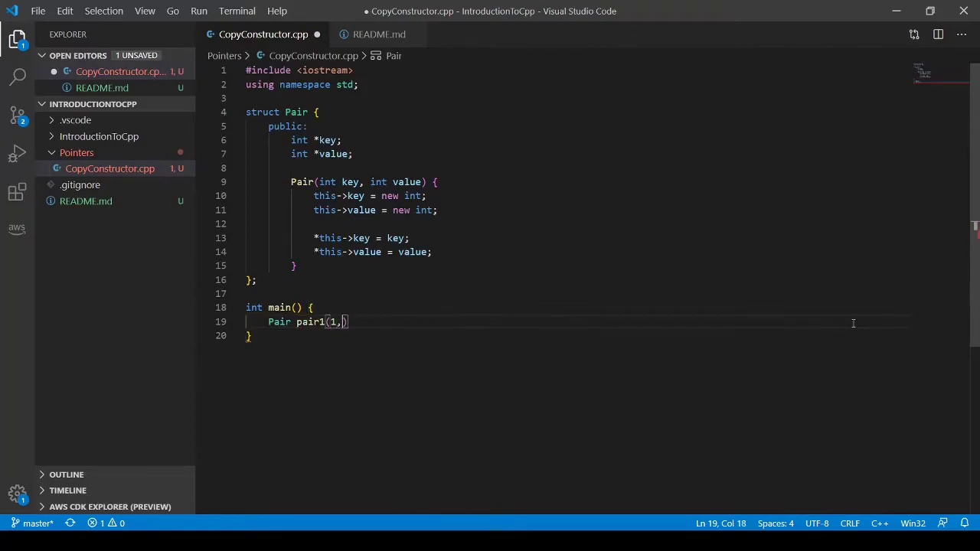
type("5")
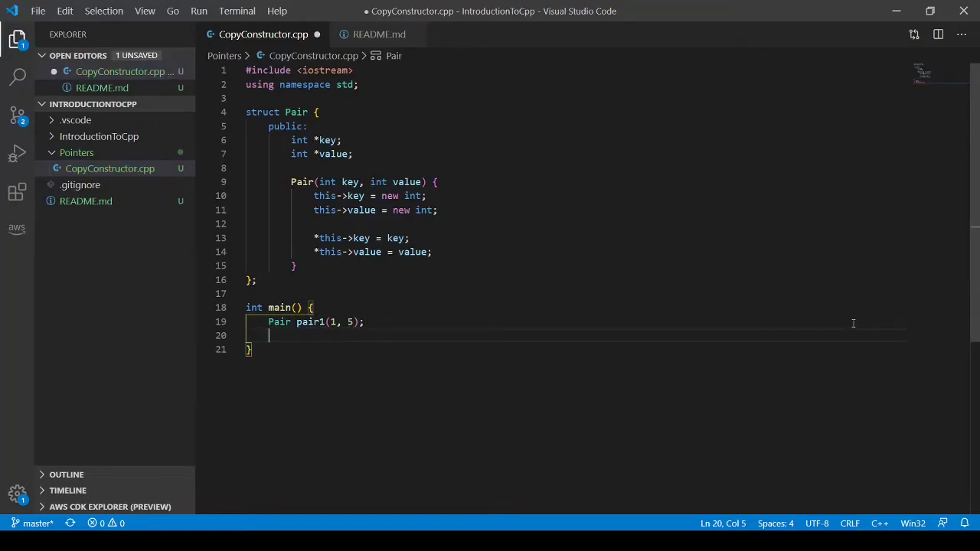
type("Pair")
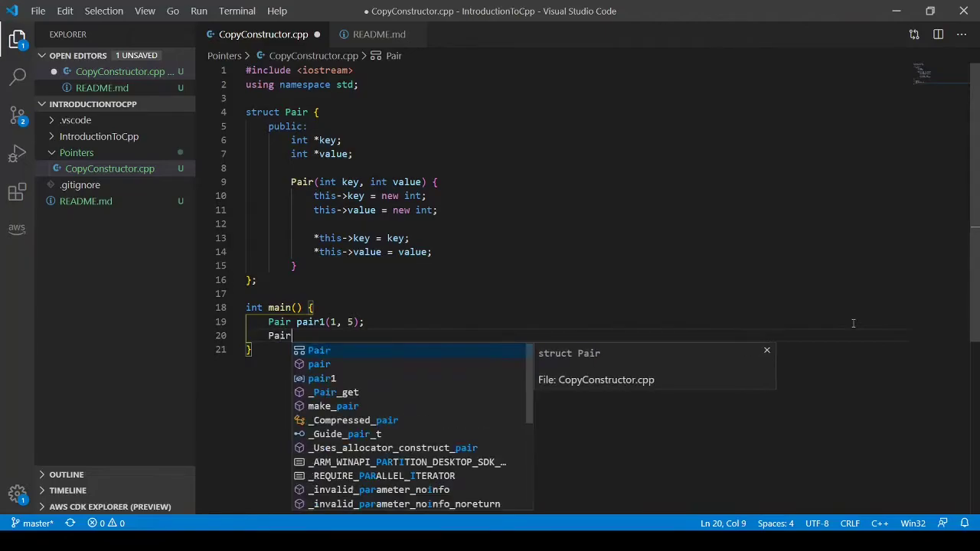
type("pai")
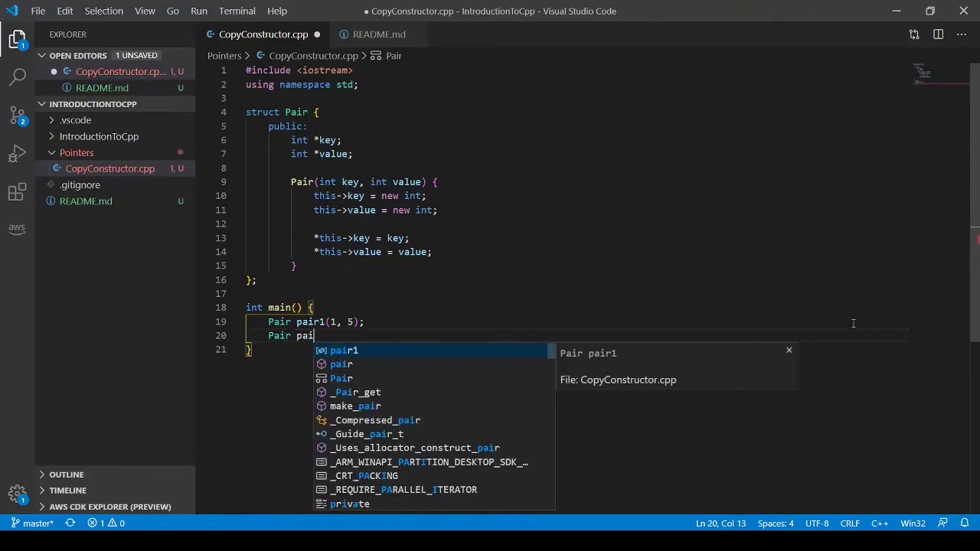
type("r2 = pair1;")
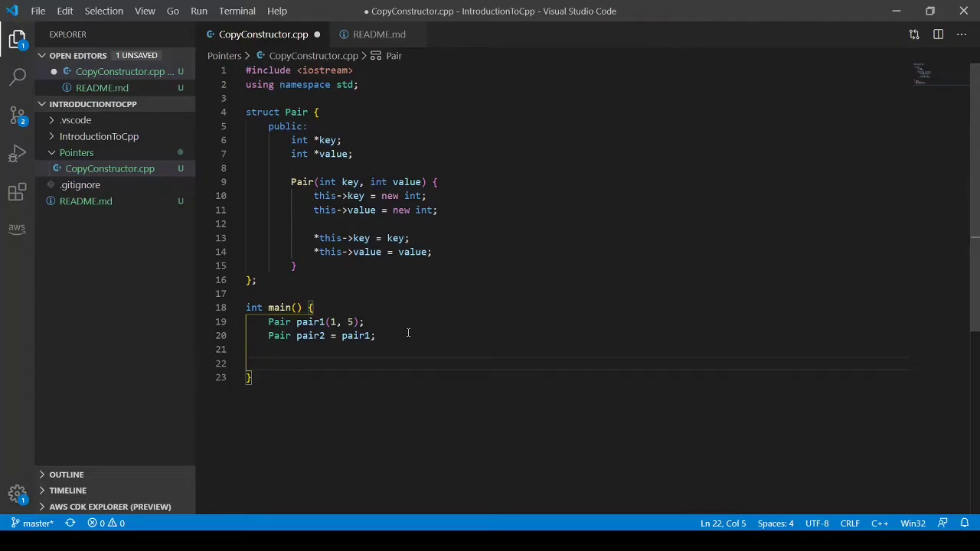
Set '*pair2.key = 5;' and save the file.
type("*")
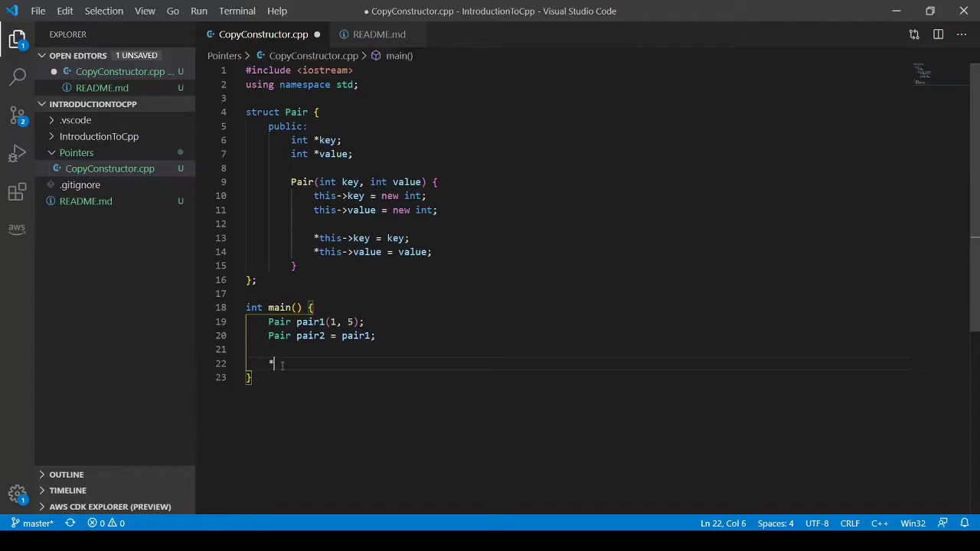
type("pair2")
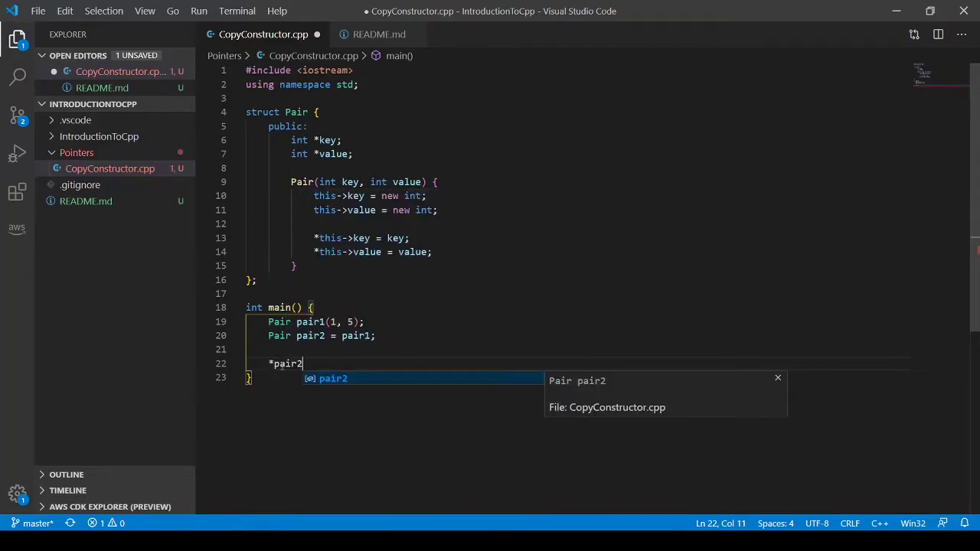
type(".key")
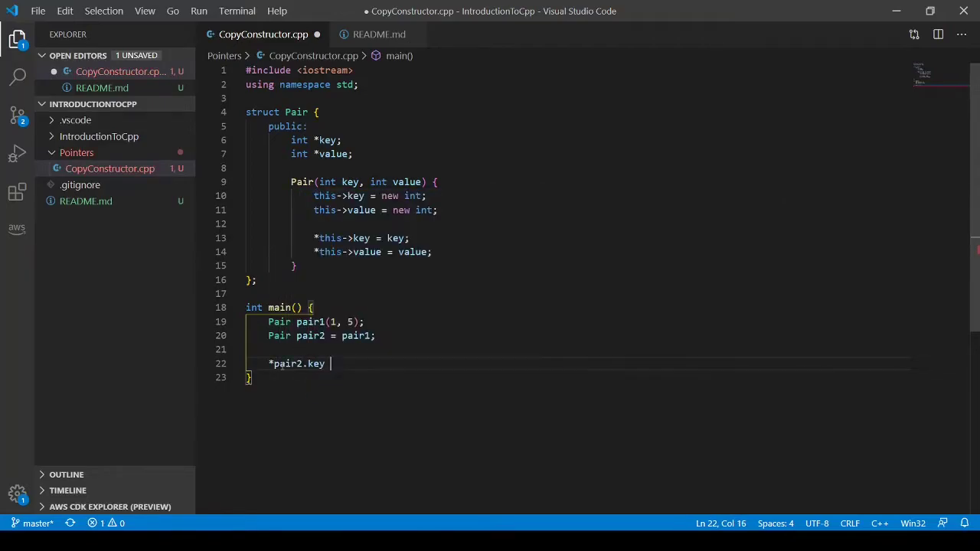
type("= 5;")
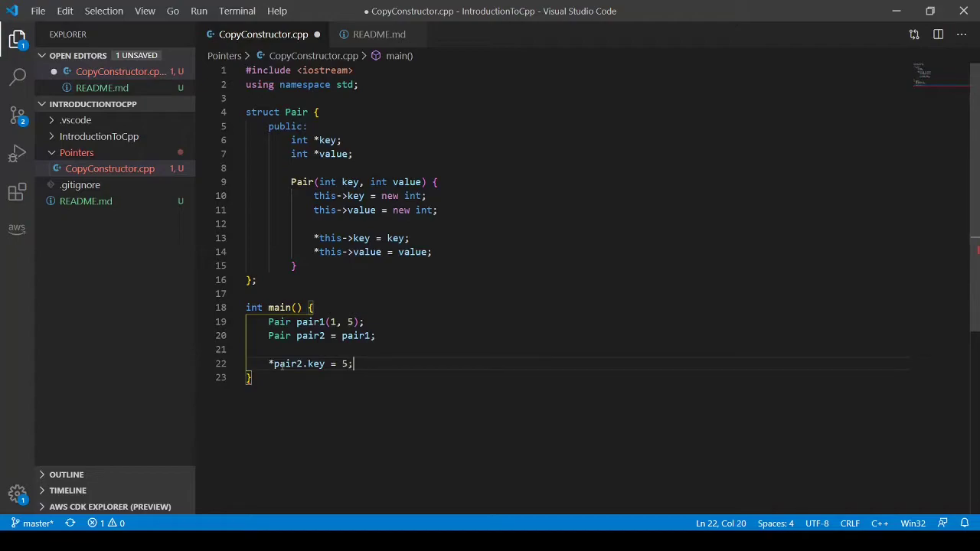
key("ctrl+s")
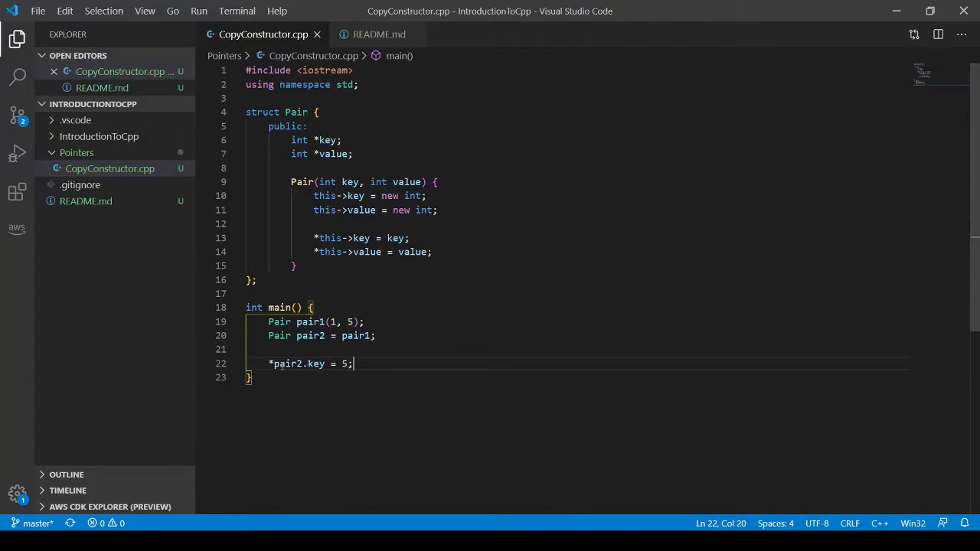
Write cout lines printing "Pair 1: " *pair1.key *pair1.value and the same for pair2, ending with endl.
type("cout << \"")
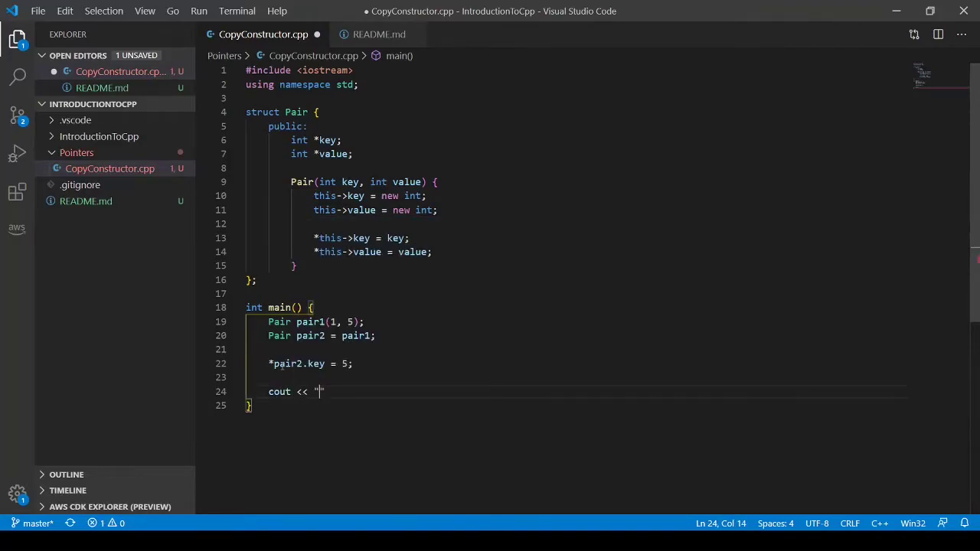
type("Pair 1")
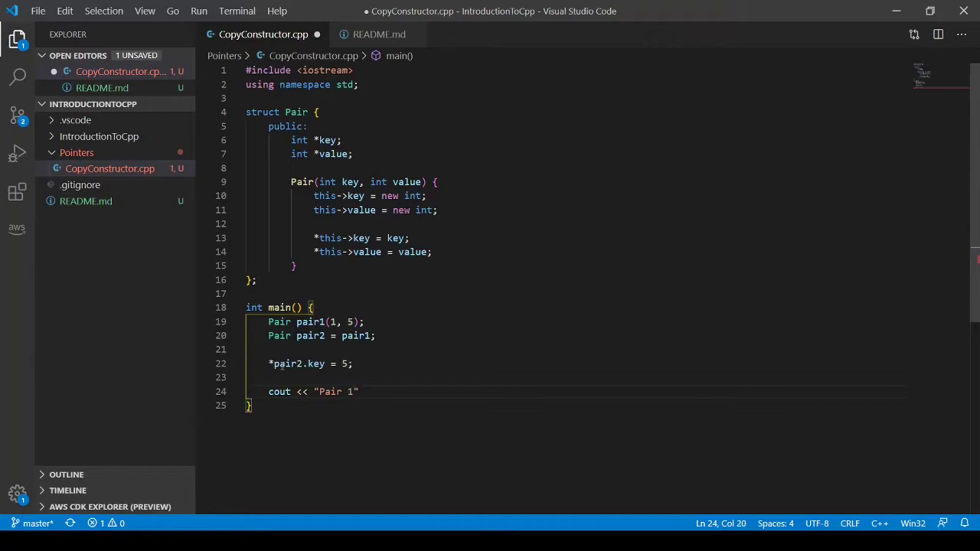
type(": \" <<")
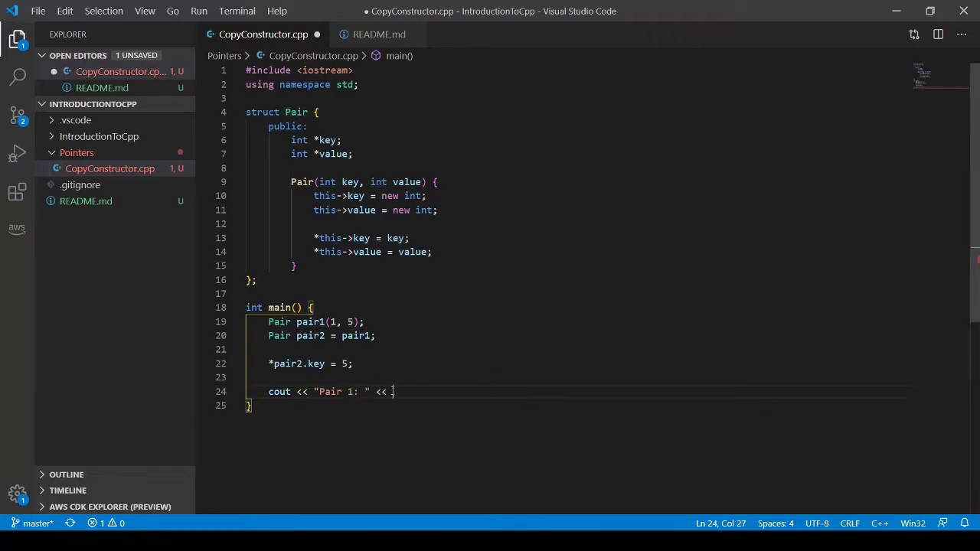
type("*pair1.key << \" \"")
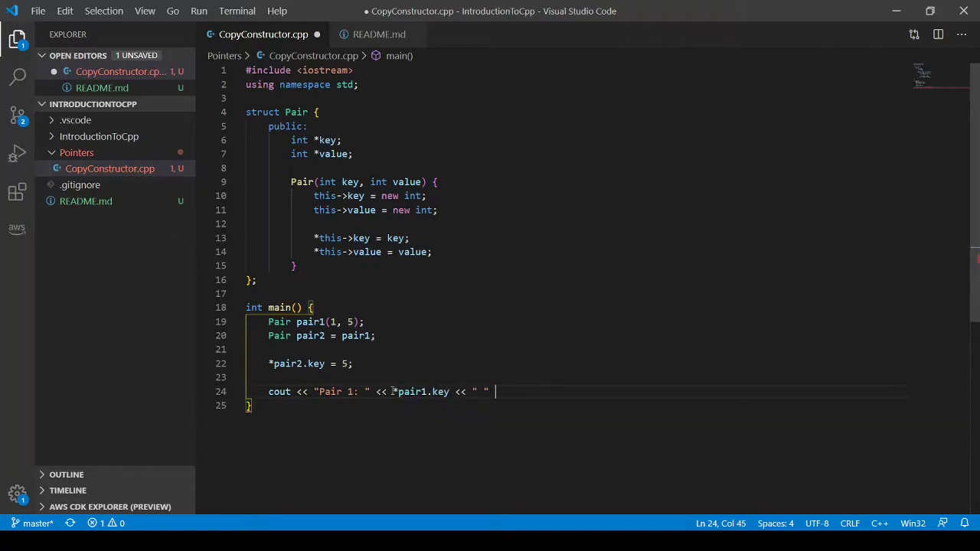
type("<< *")
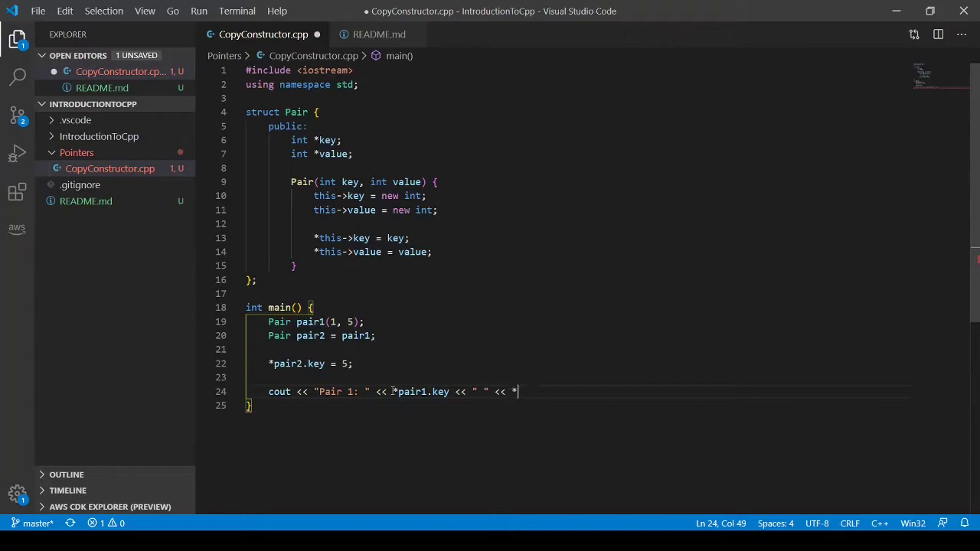
type("pair1.")
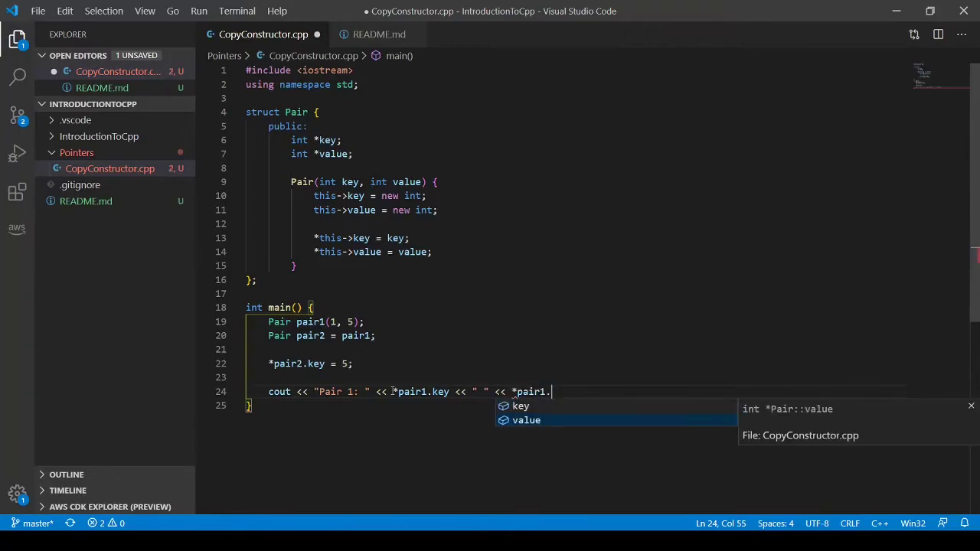
type("value")
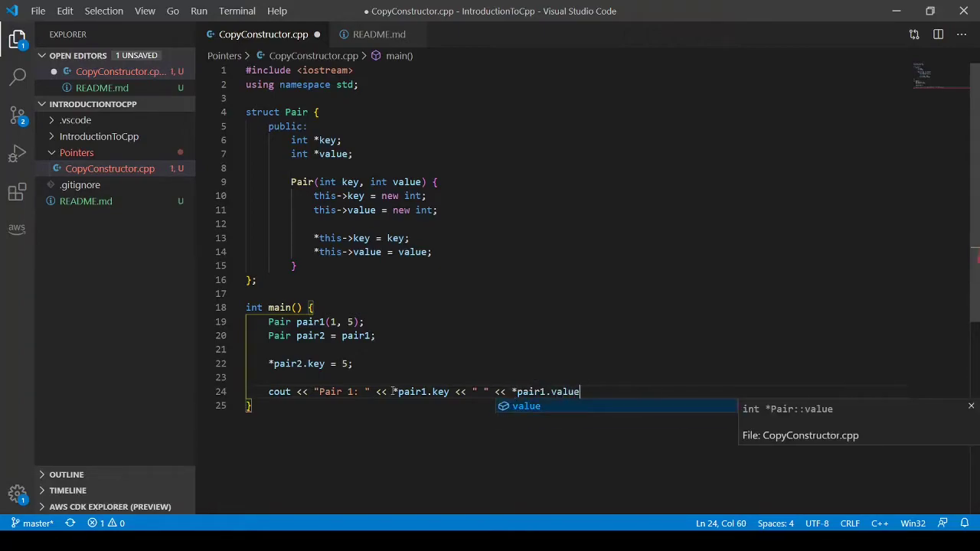
type(";")
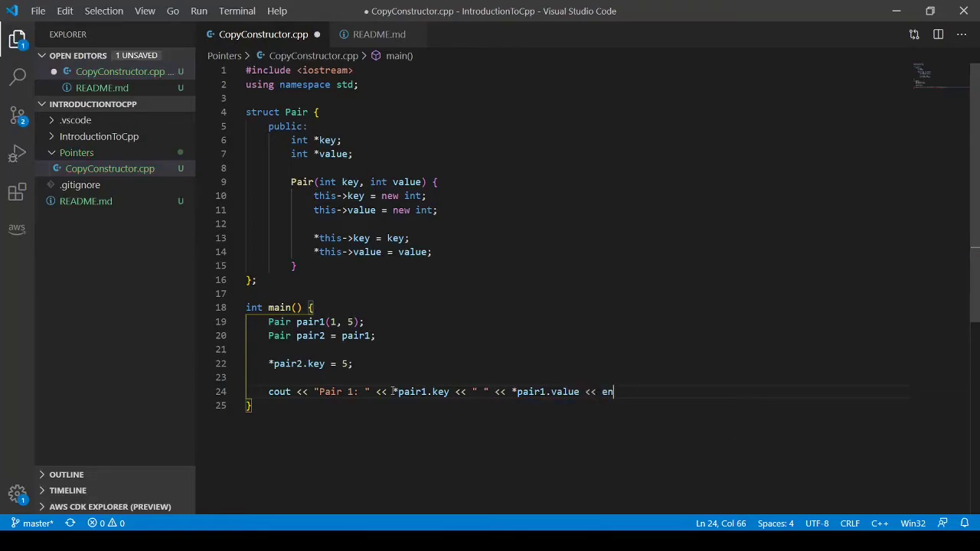
type("dl;")
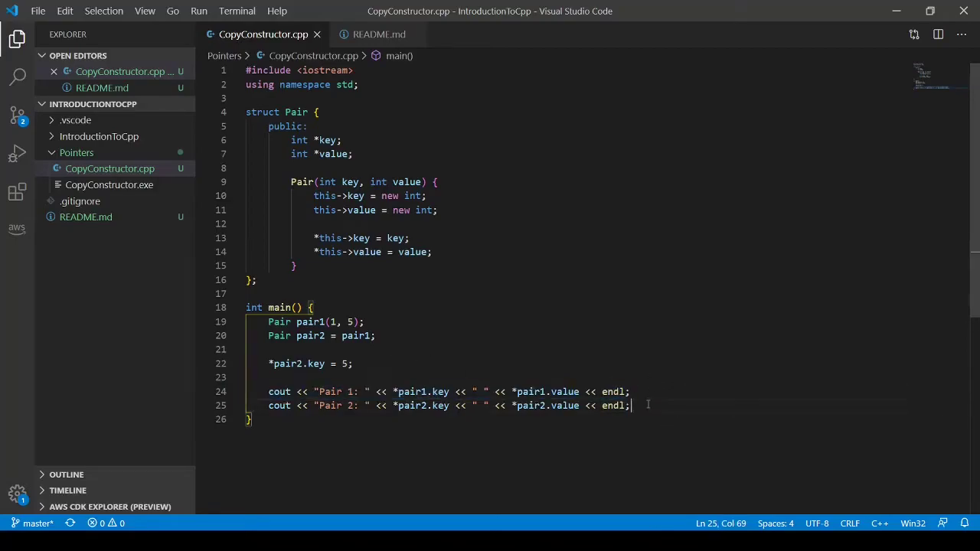
Duplicate the cout lines without asterisks to print pair1 and pair2 key/value addresses, then build.
type("cout << \"Pair 1: \" << *pair1.key << \" \" << *pair1.value << endl;")
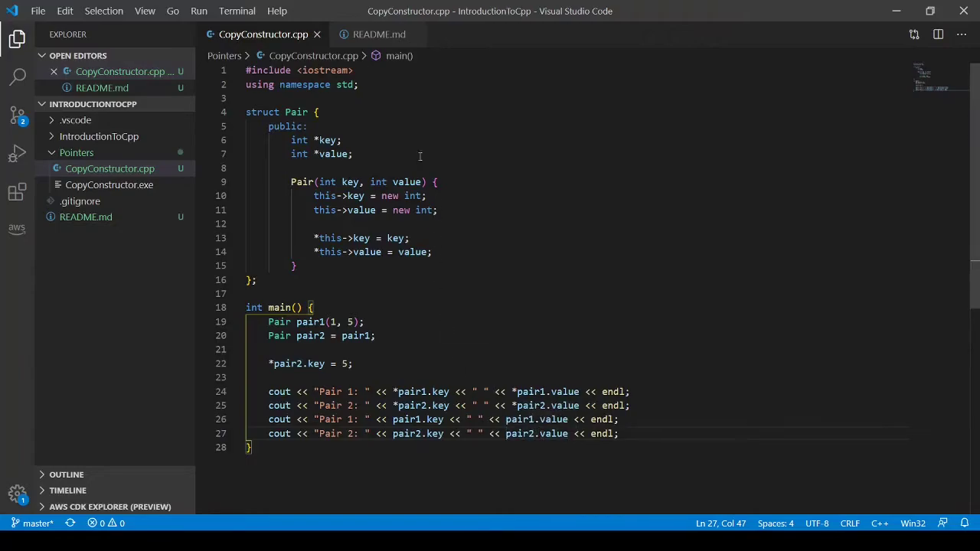
key("ctrl+shift+b")
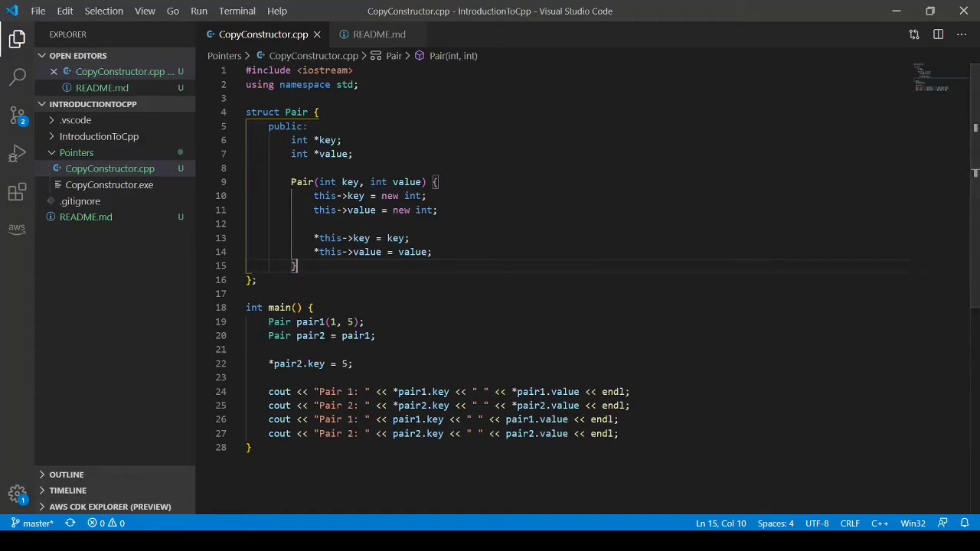
Start a copy constructor 'Pair(const Pair &p) {' below the first constructor.
key("Enter")
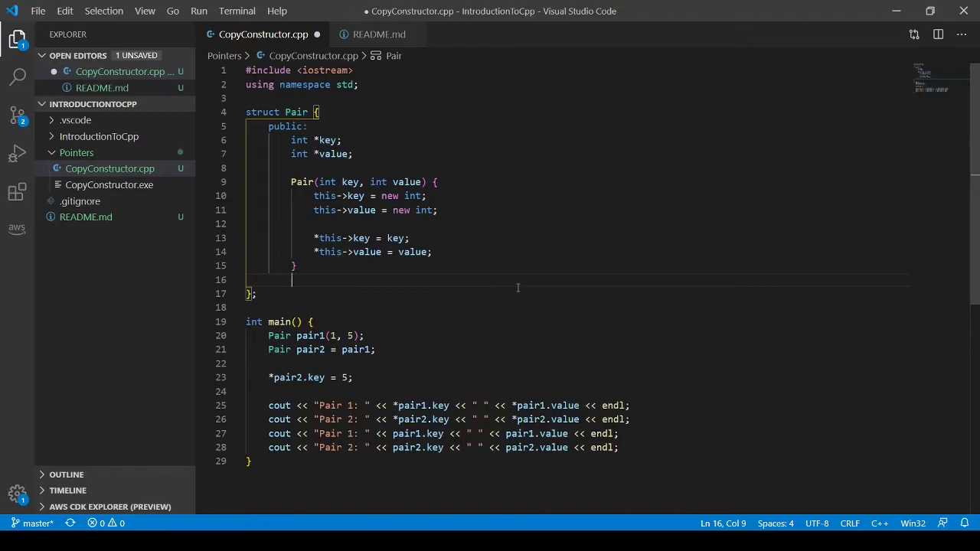
type("Pa")
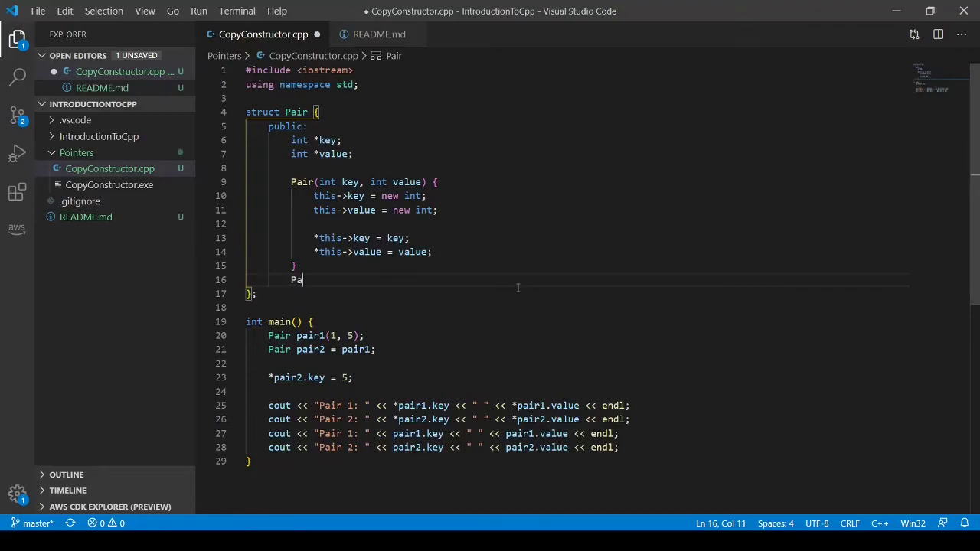
type("ir()")
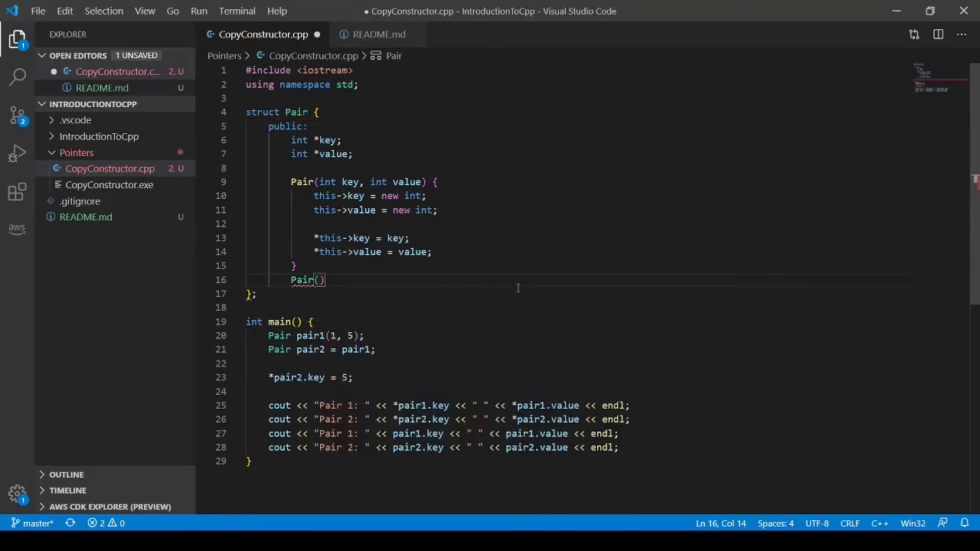
type("const Pair")
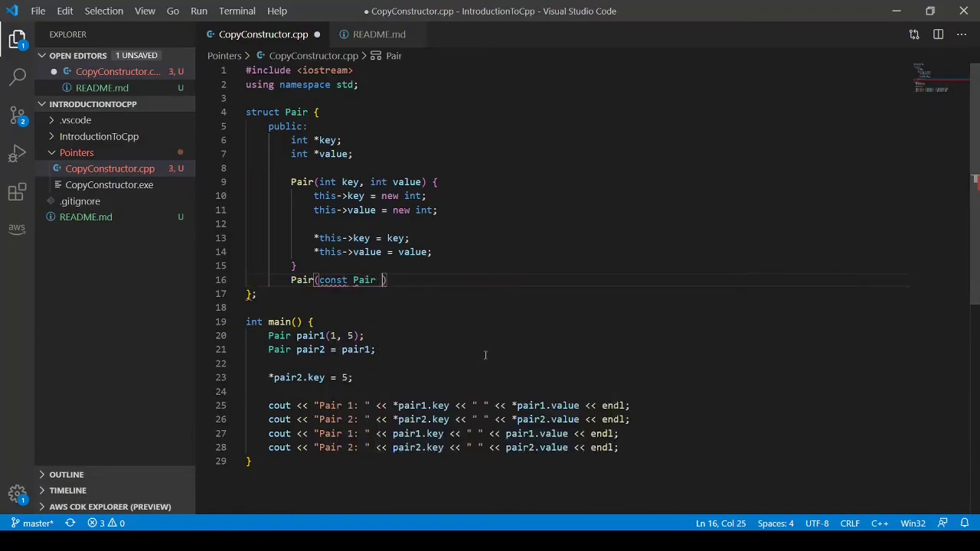
type("&p")
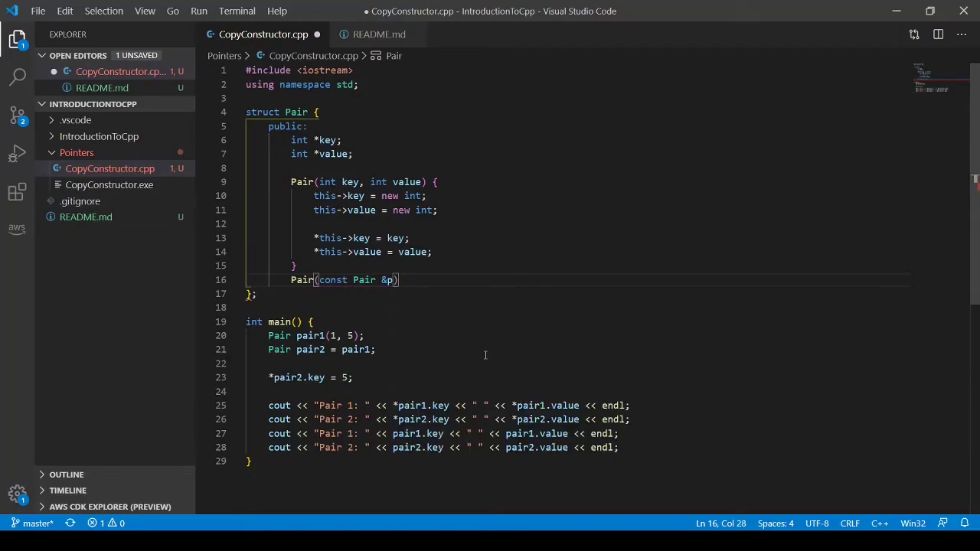
type("{")
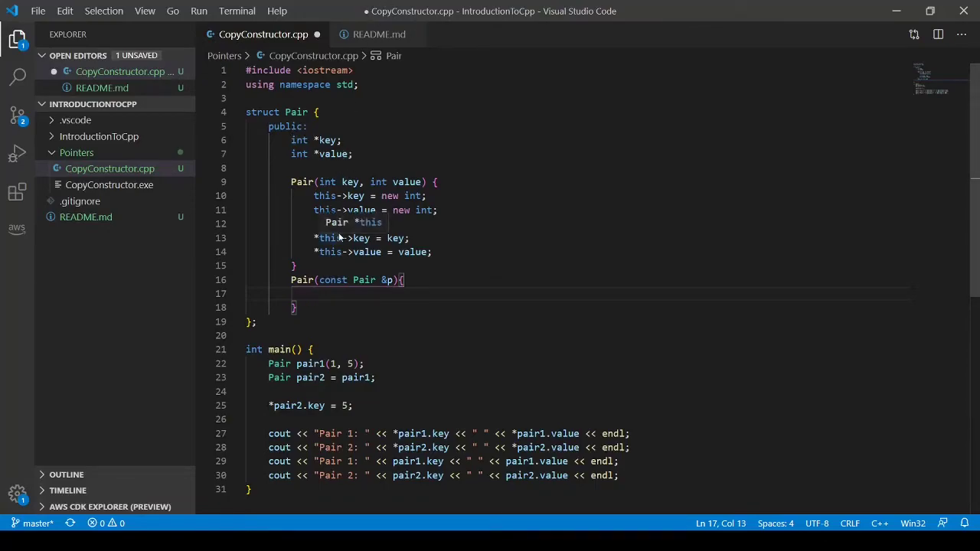
Allocate 'key = new int(*p.key);' and 'value = new int(*p.value);' in the copy constructor.
type("key =")
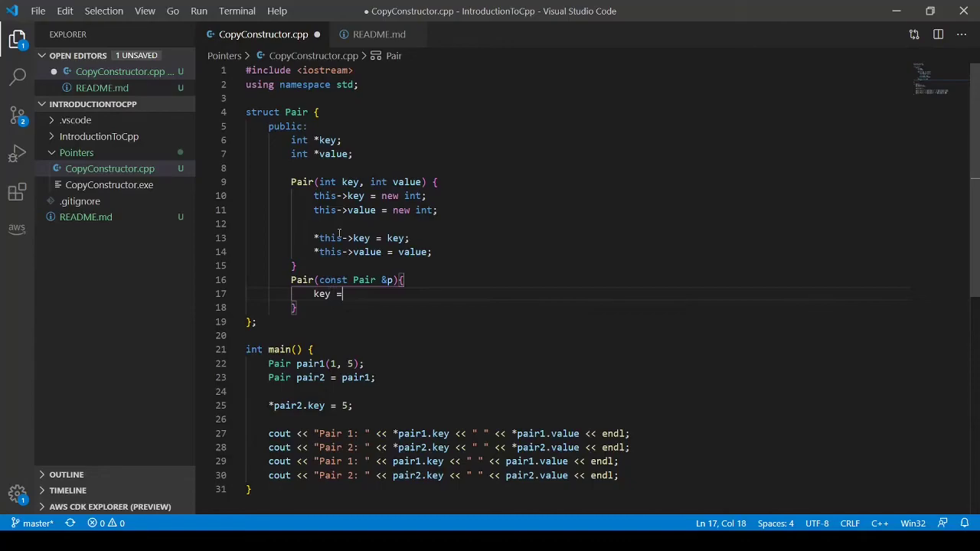
type("new")
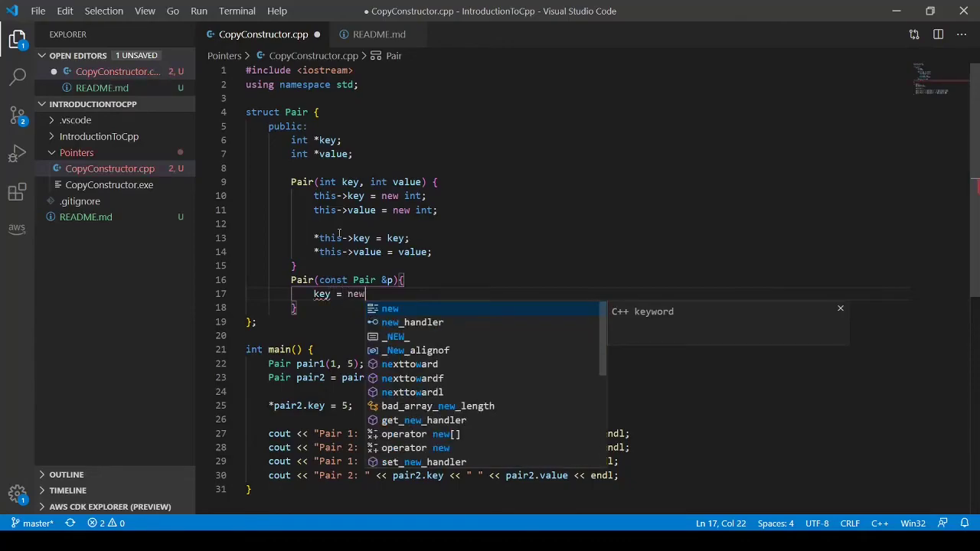
type("int(")
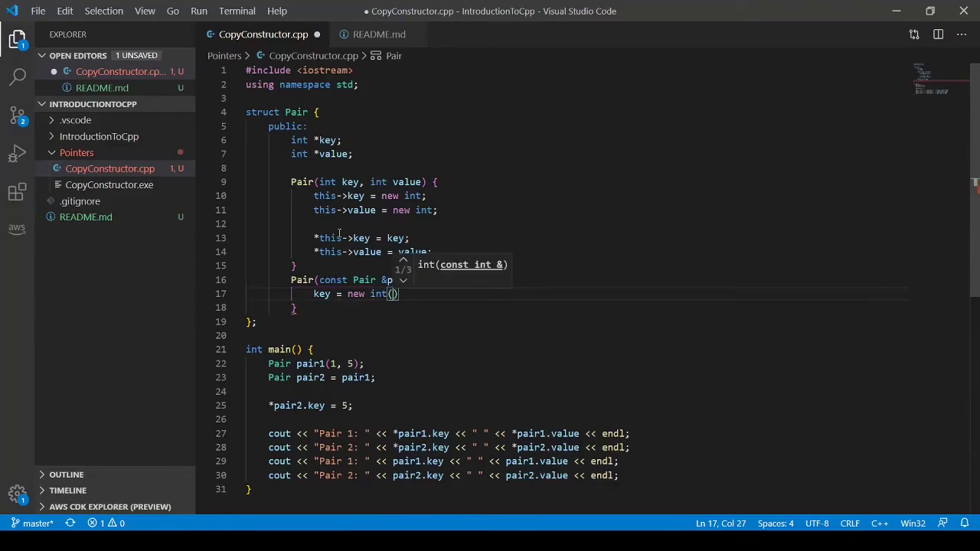
type("*")
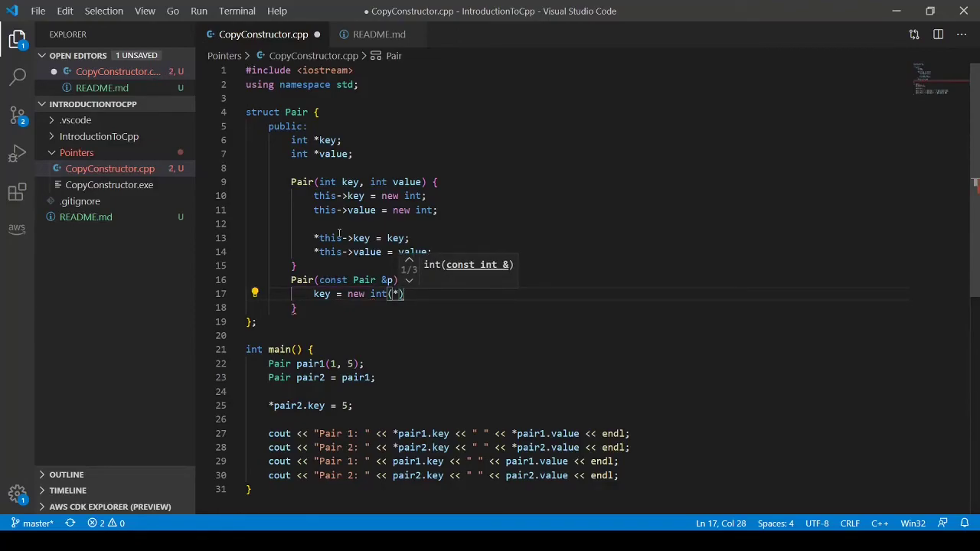
type("p")
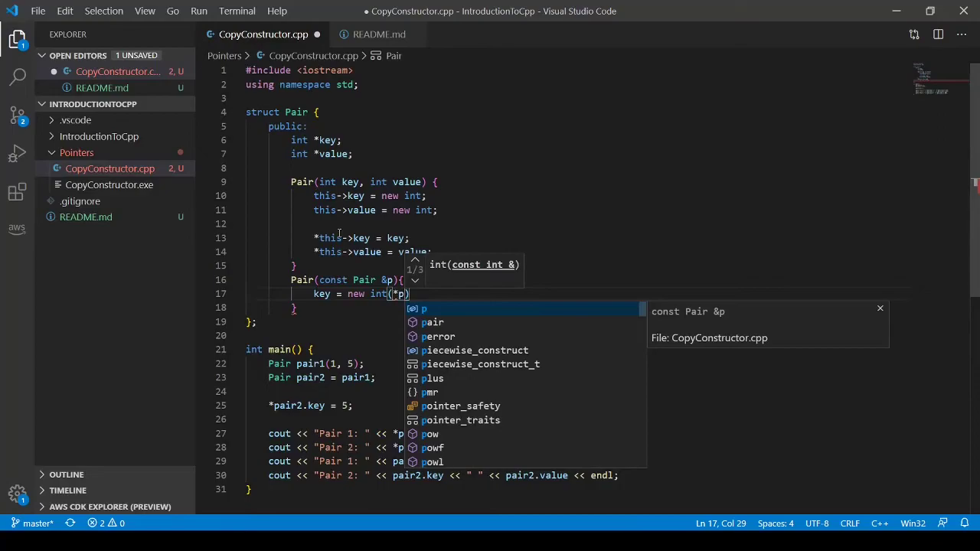
type(".key")
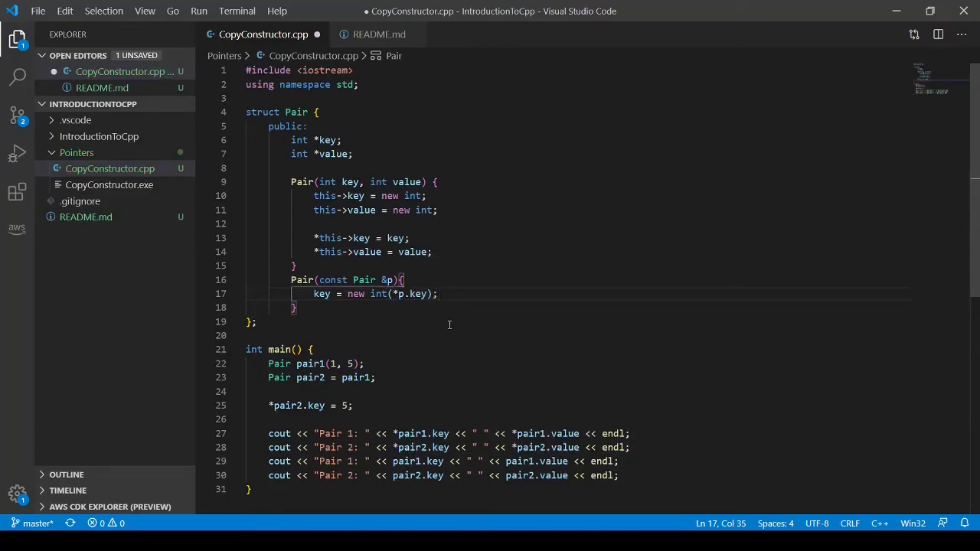
left_click(395, 294)
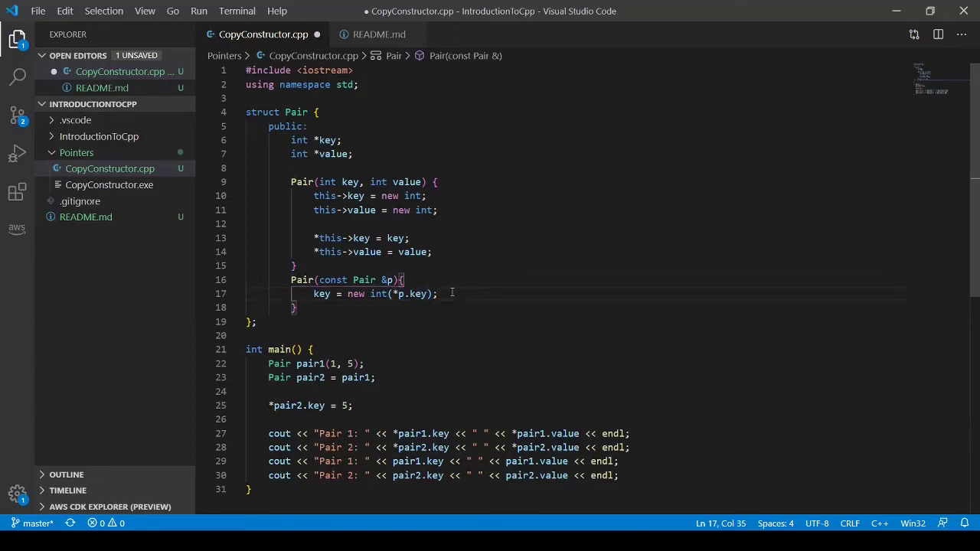
type("v")
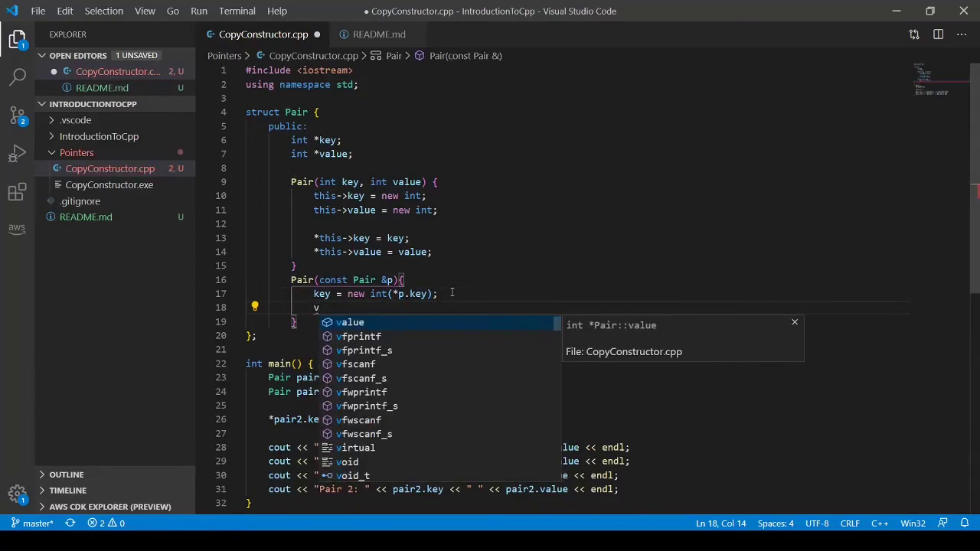
type("alue = new int(*p.")
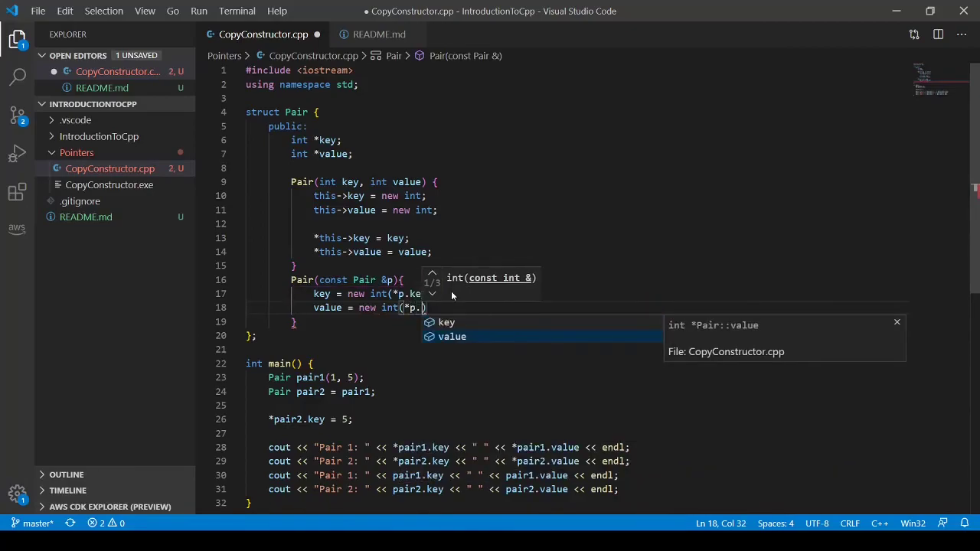
type("value")
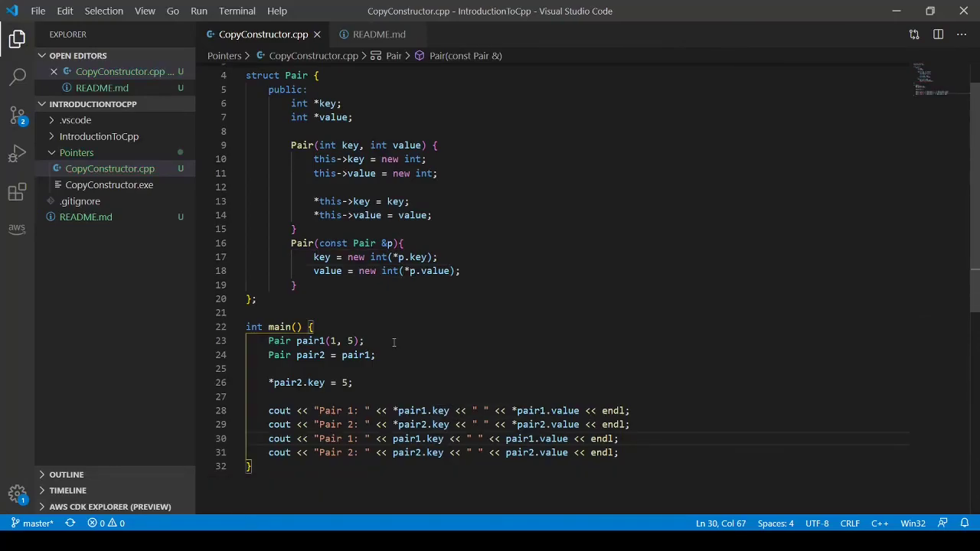
Run the build task and show the powershell output with pair1 1 5, pair2 5 5 and distinct addresses.
left_click(236, 11)
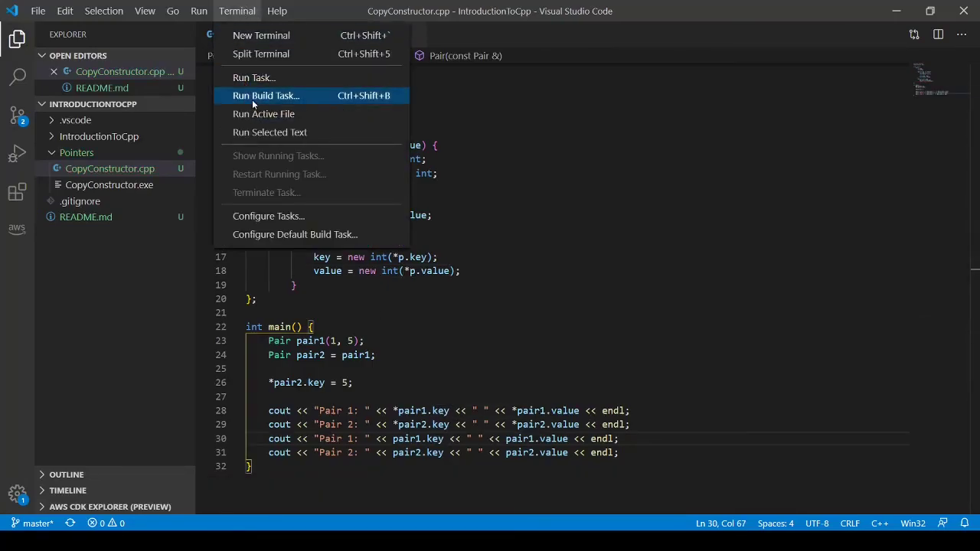
left_click(266, 95)
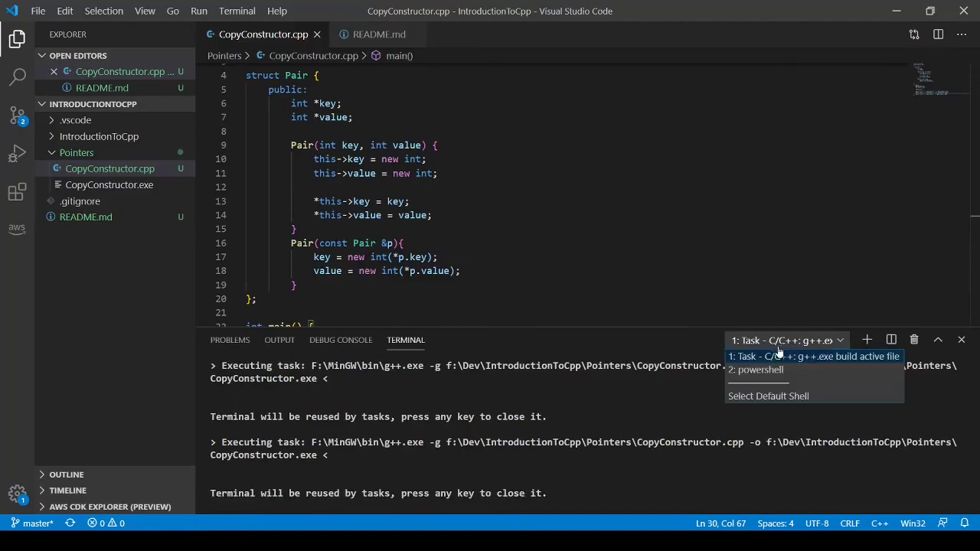
left_click(758, 369)
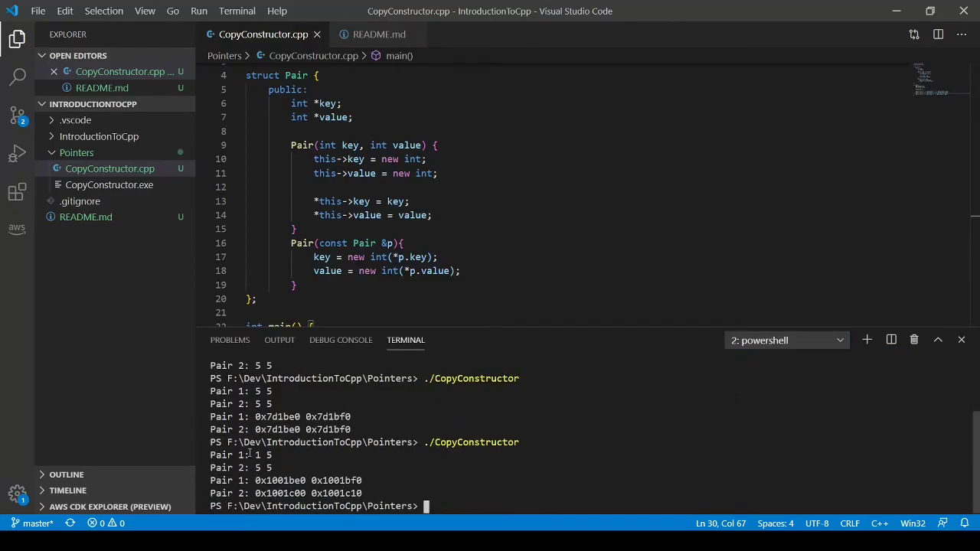